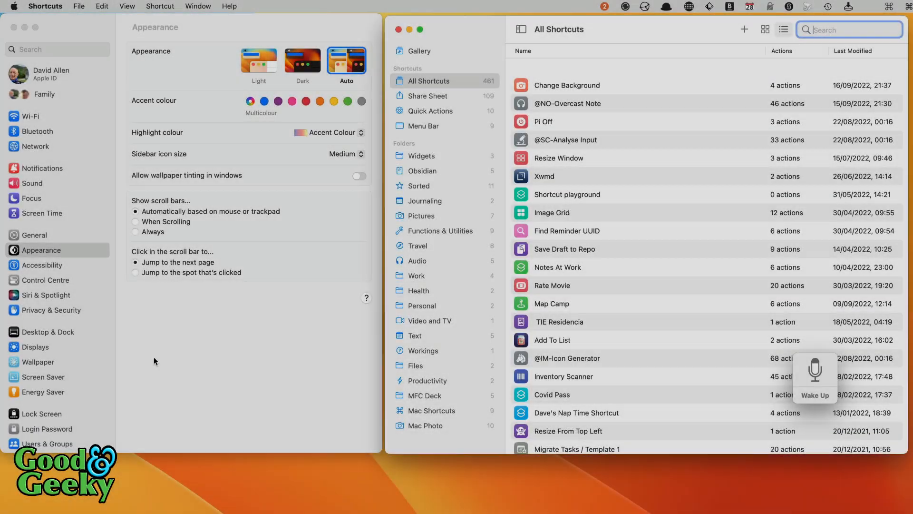
mouse_move(99, 250)
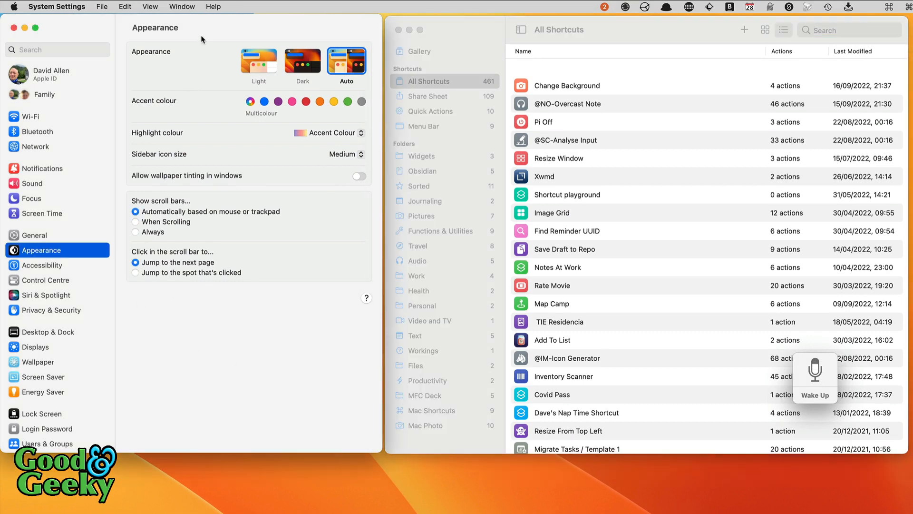
mouse_move(74, 377)
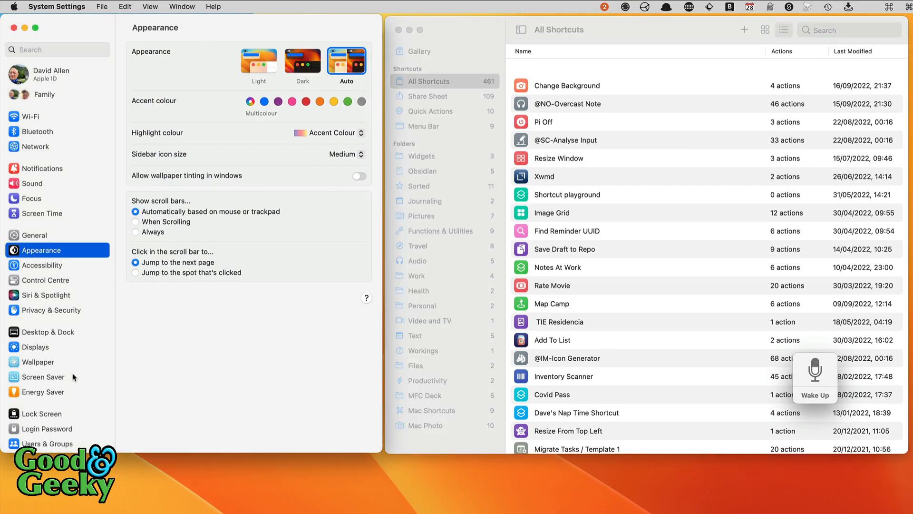
- Show the Accessibility pane from the System Settings sidebar
click(41, 266)
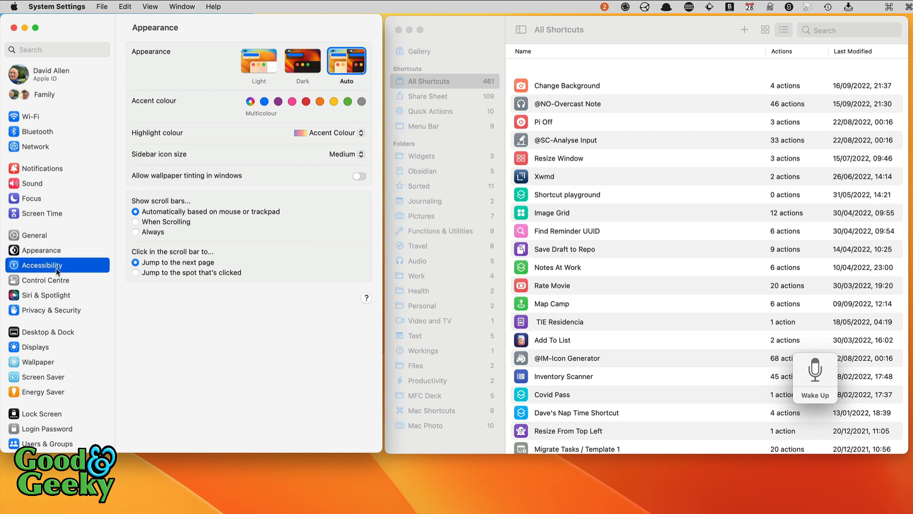
click(41, 264)
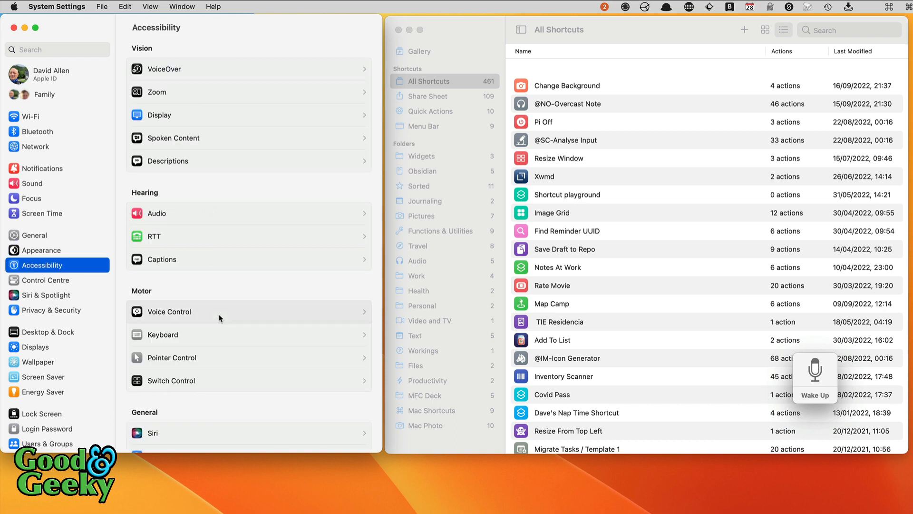
- In Voice Control settings, switch Voice Control off and keep English (United Kingdom) after checking the language choices
click(169, 311)
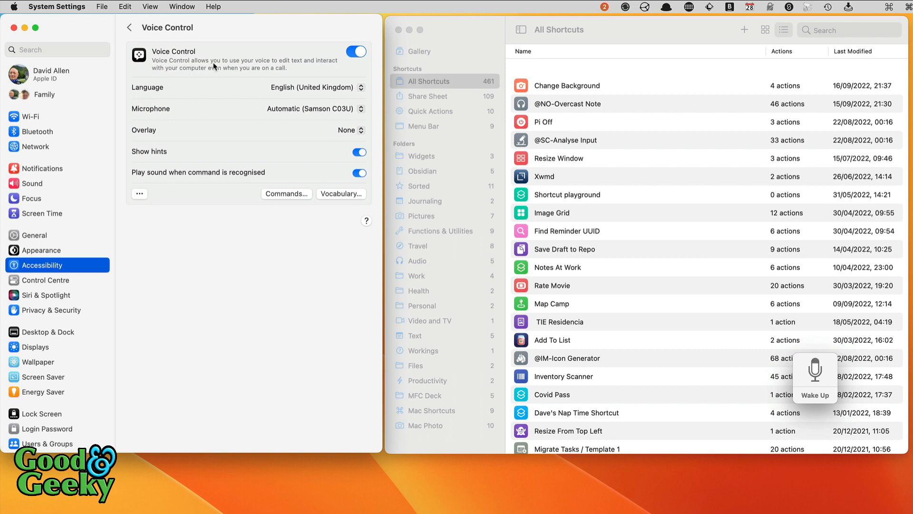
mouse_move(379, 74)
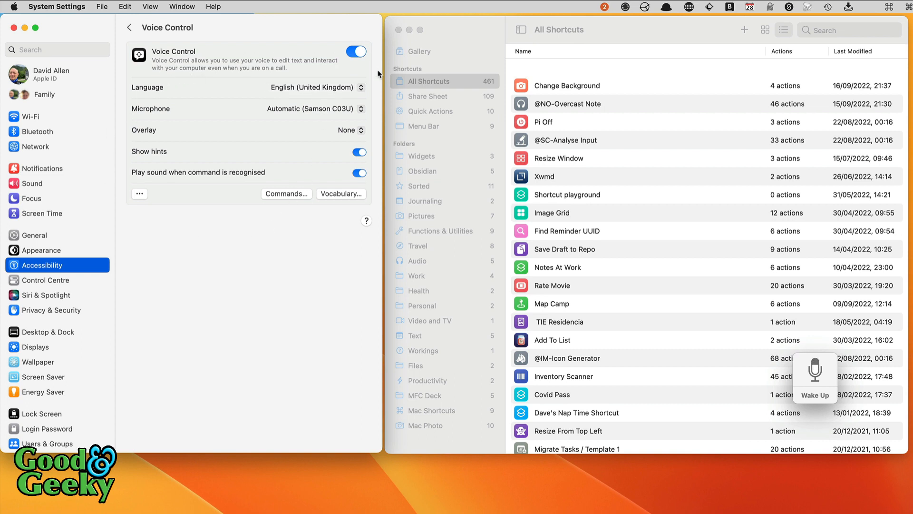
click(355, 52)
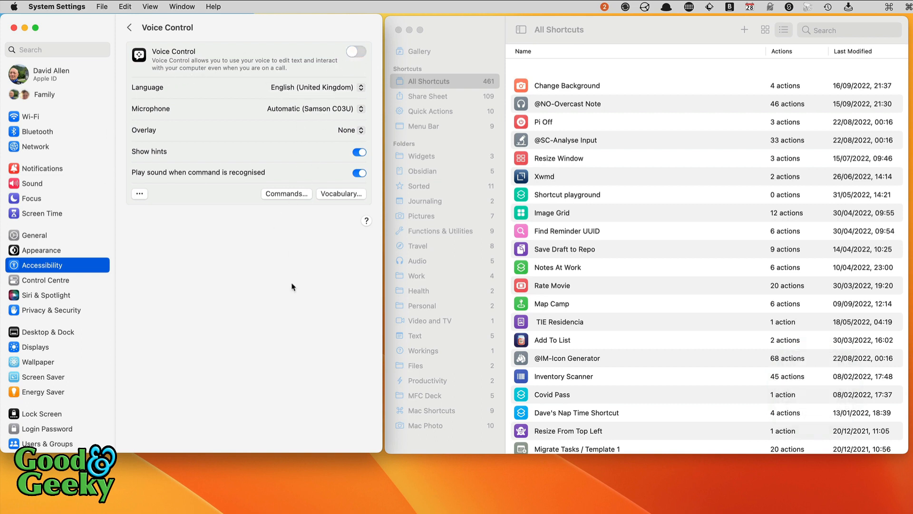
mouse_move(186, 238)
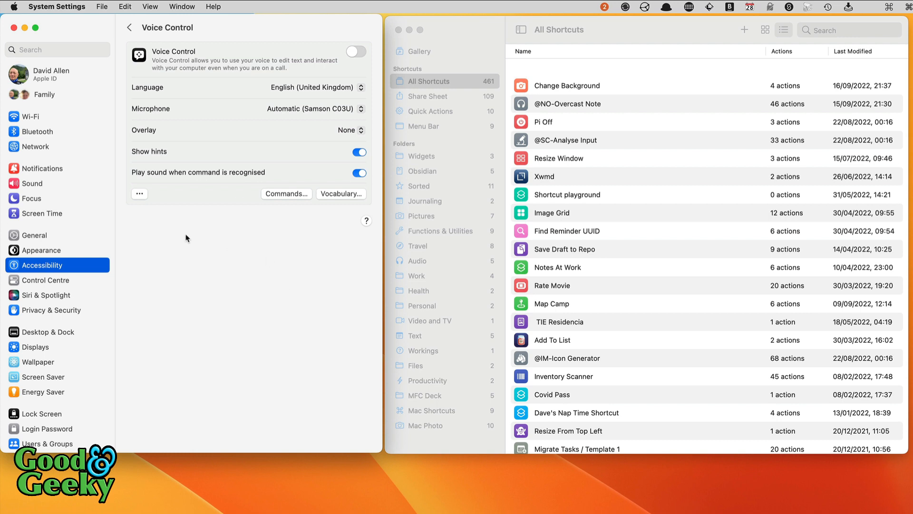
mouse_move(338, 88)
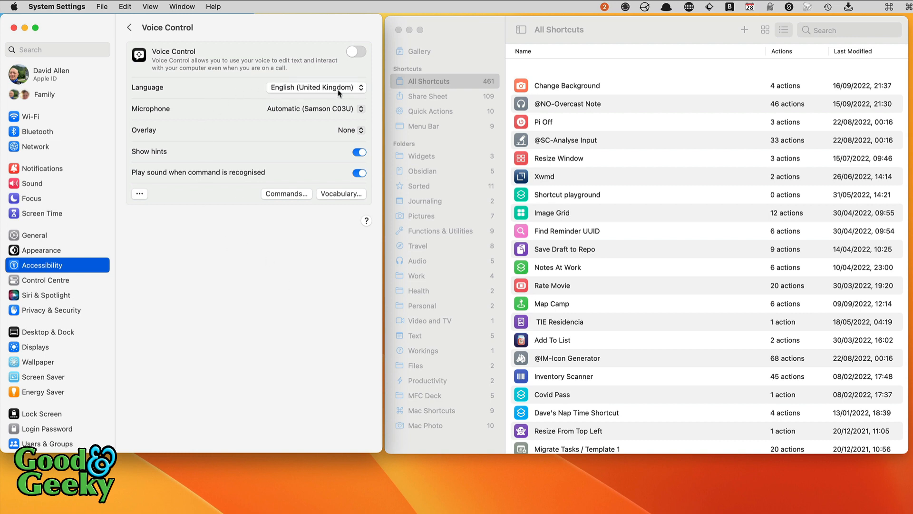
click(315, 87)
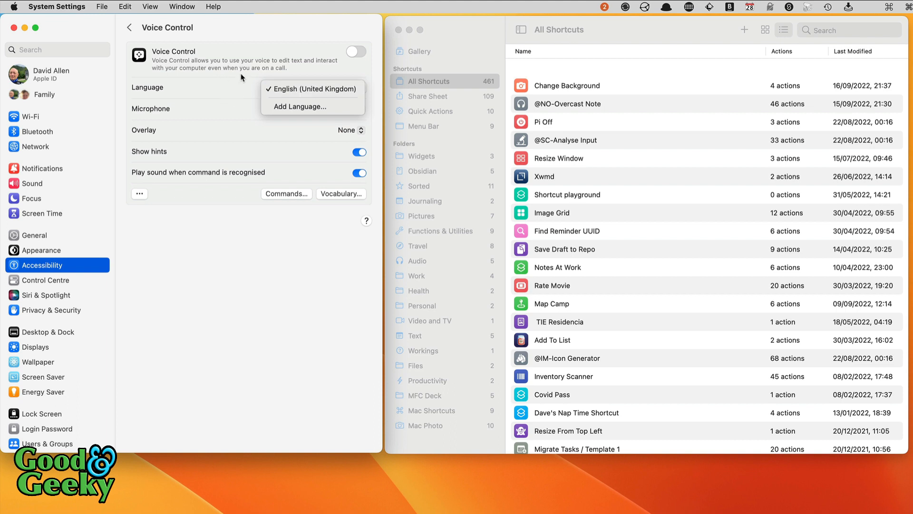
click(312, 88)
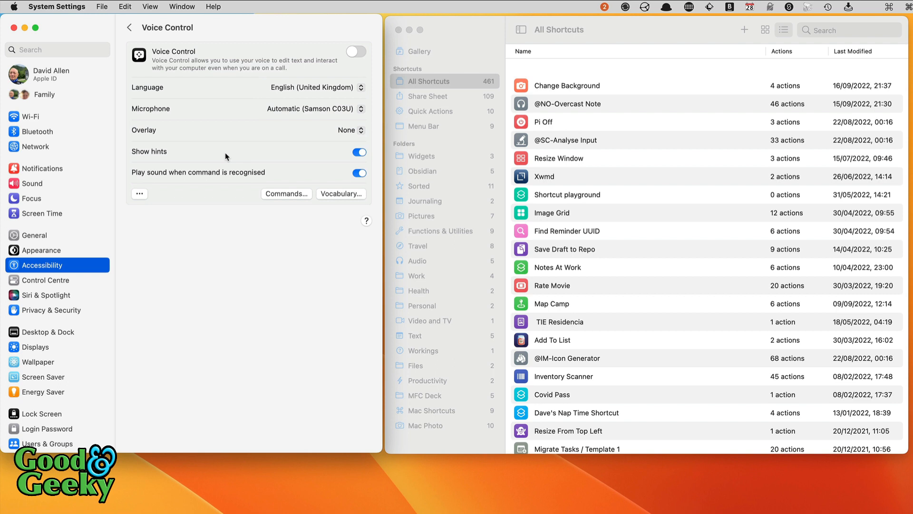
mouse_move(237, 94)
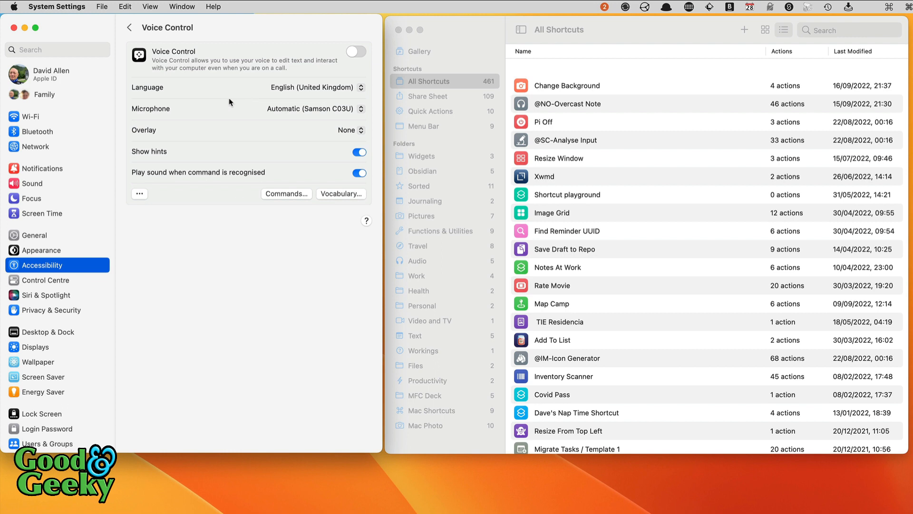
mouse_move(256, 108)
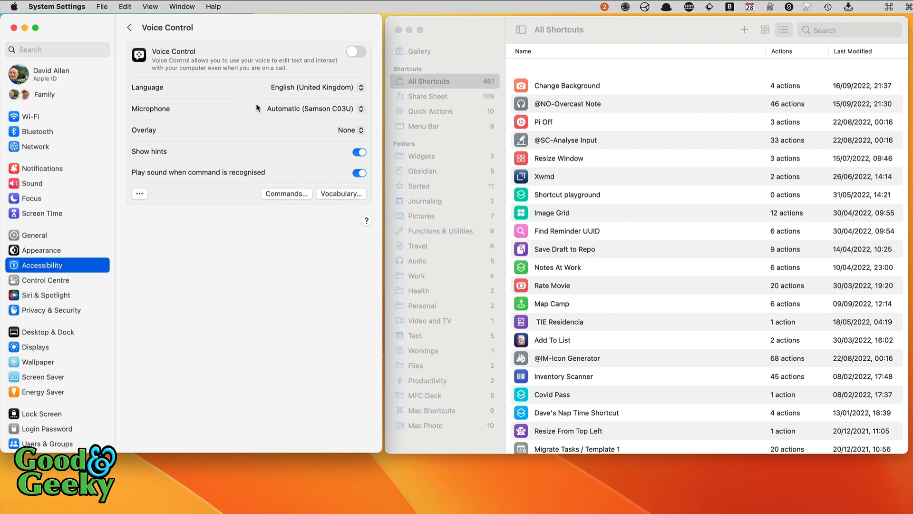
mouse_move(243, 147)
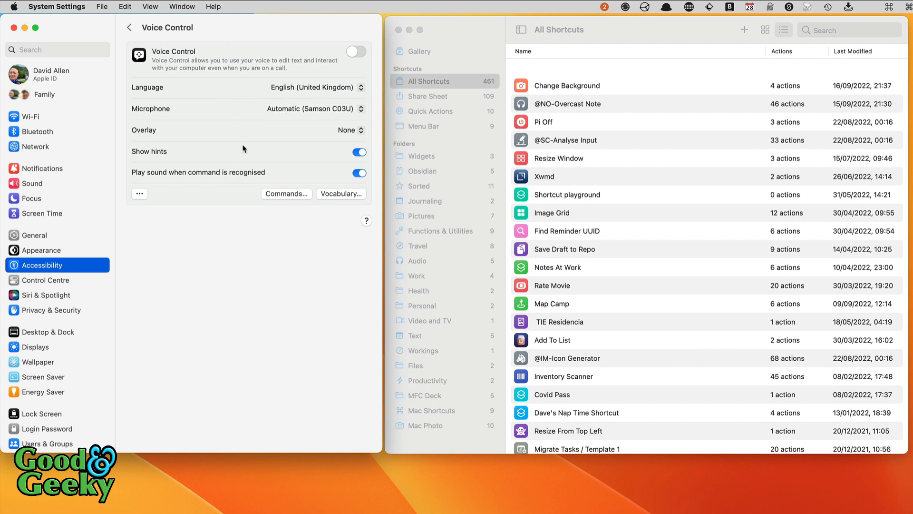
mouse_move(341, 157)
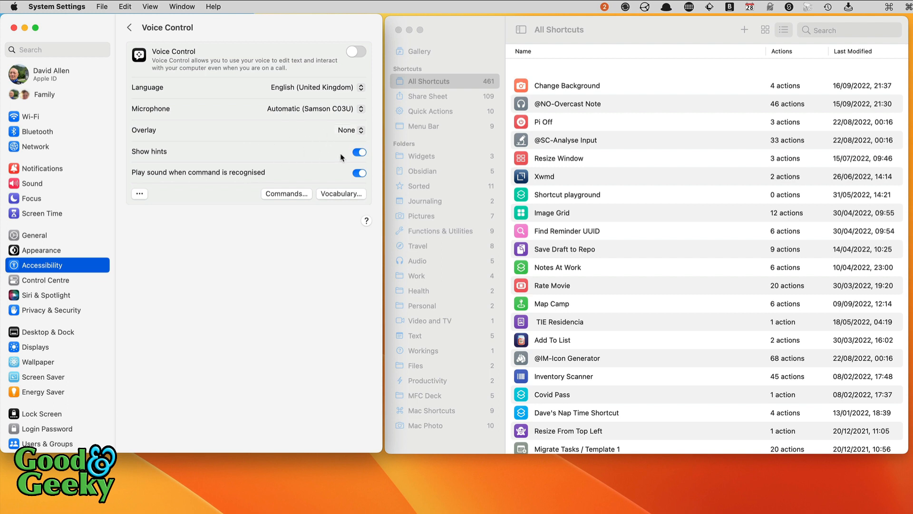
mouse_move(358, 155)
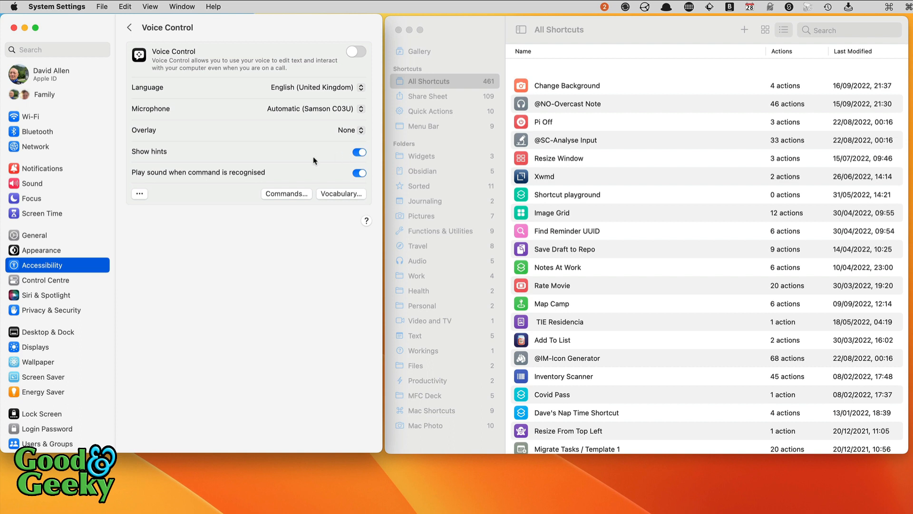
mouse_move(350, 183)
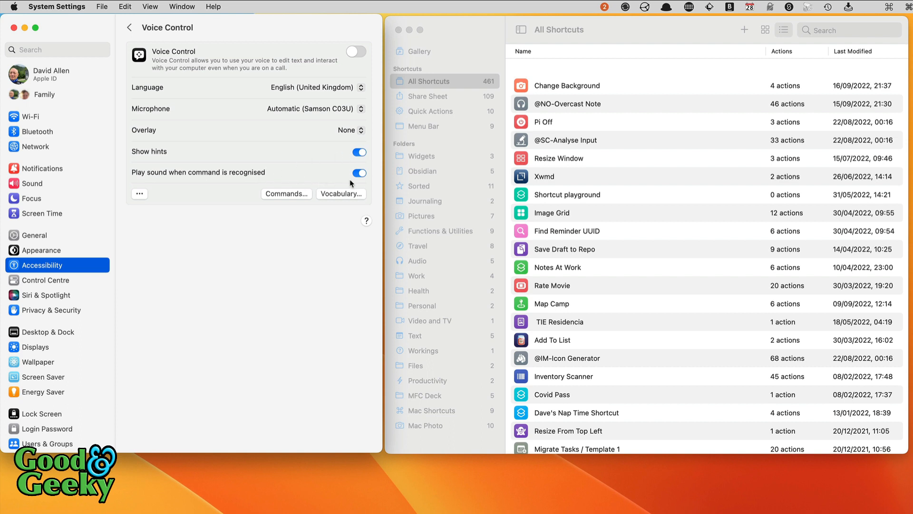
mouse_move(161, 217)
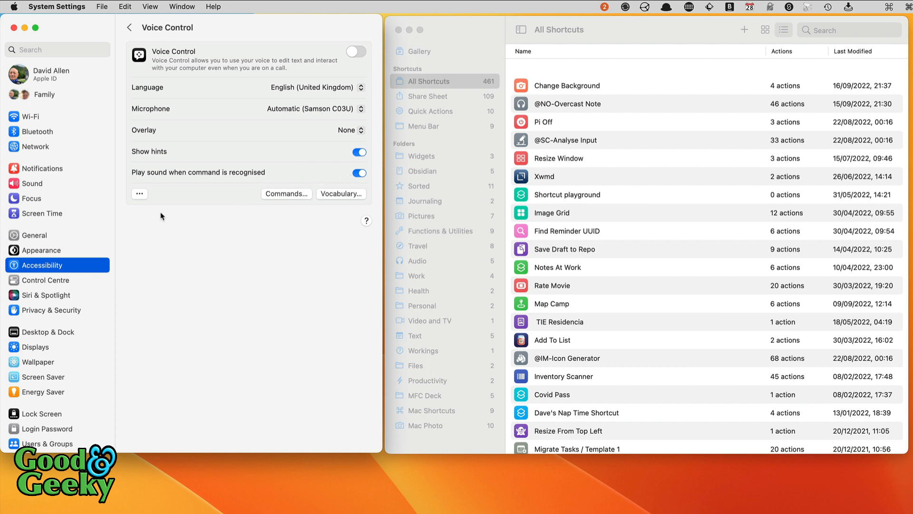
mouse_move(155, 211)
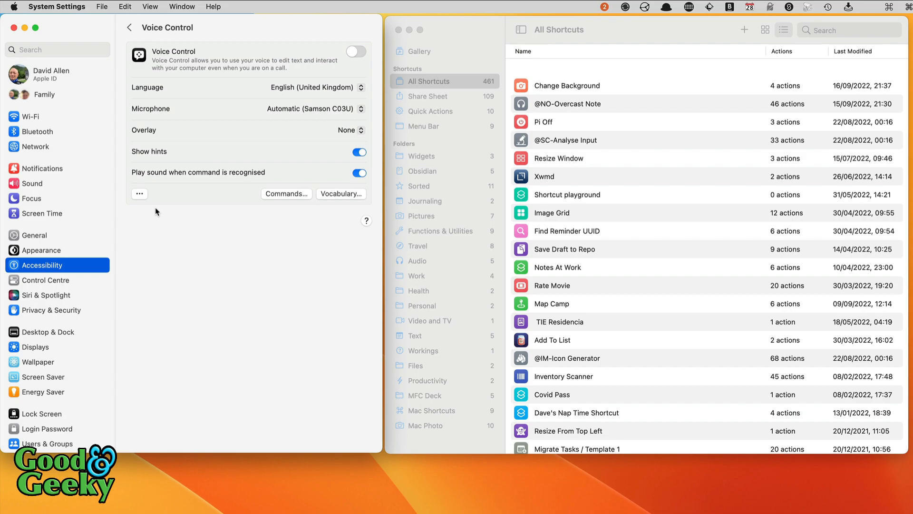
click(139, 193)
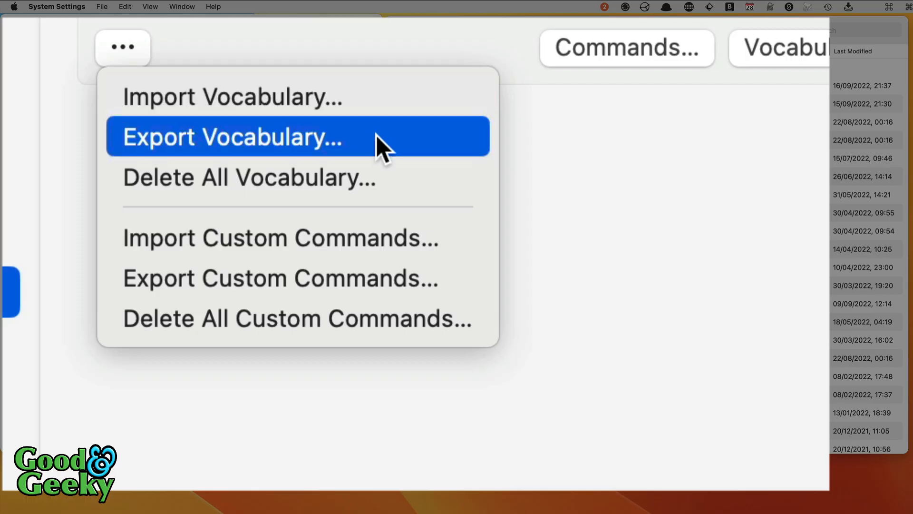
mouse_move(423, 143)
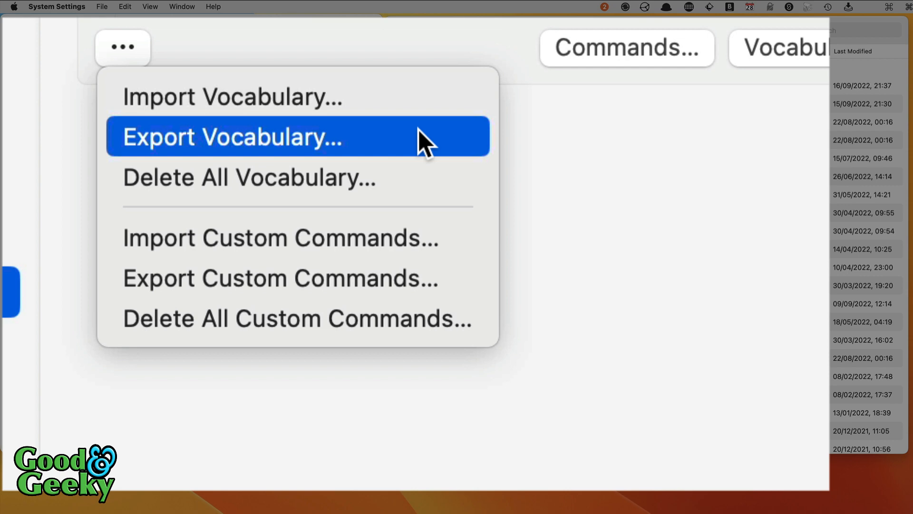
mouse_move(419, 187)
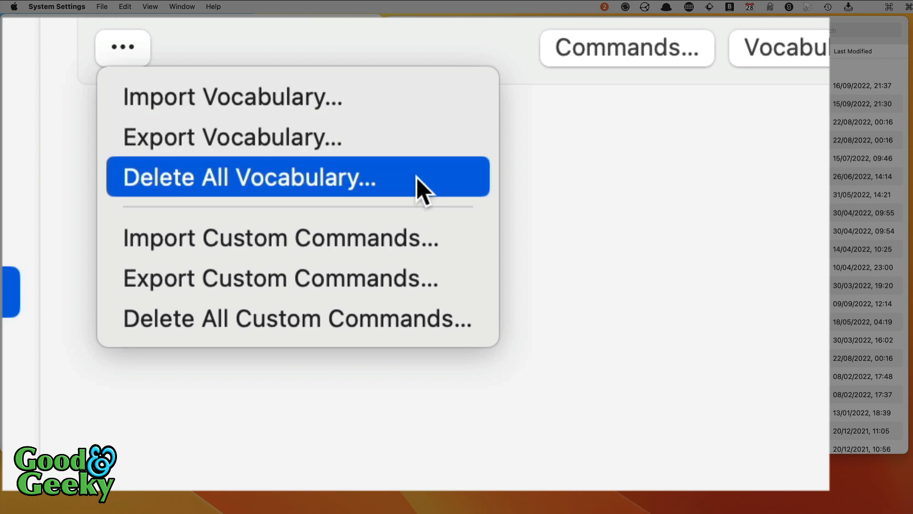
mouse_move(466, 192)
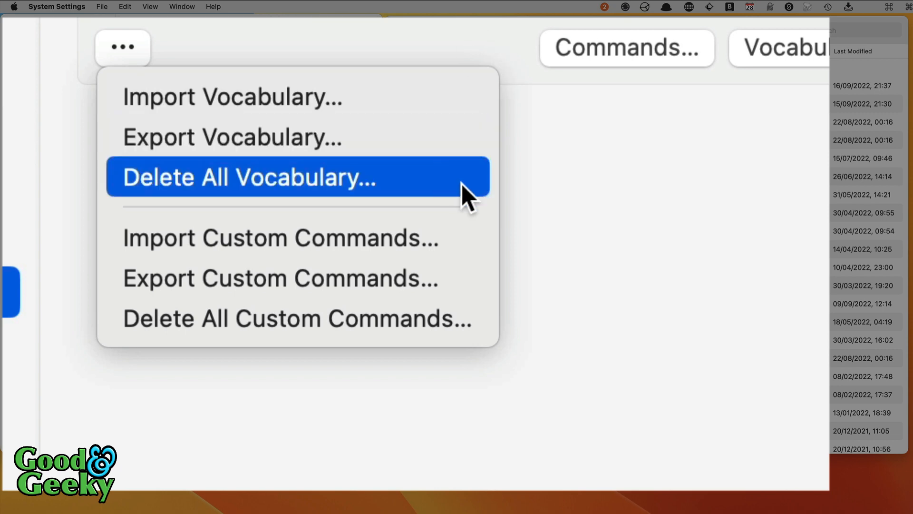
mouse_move(512, 247)
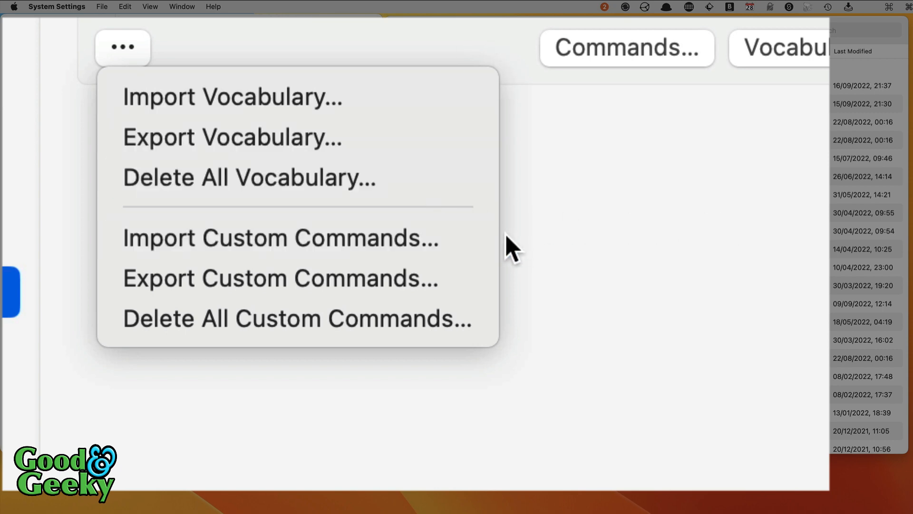
mouse_move(667, 367)
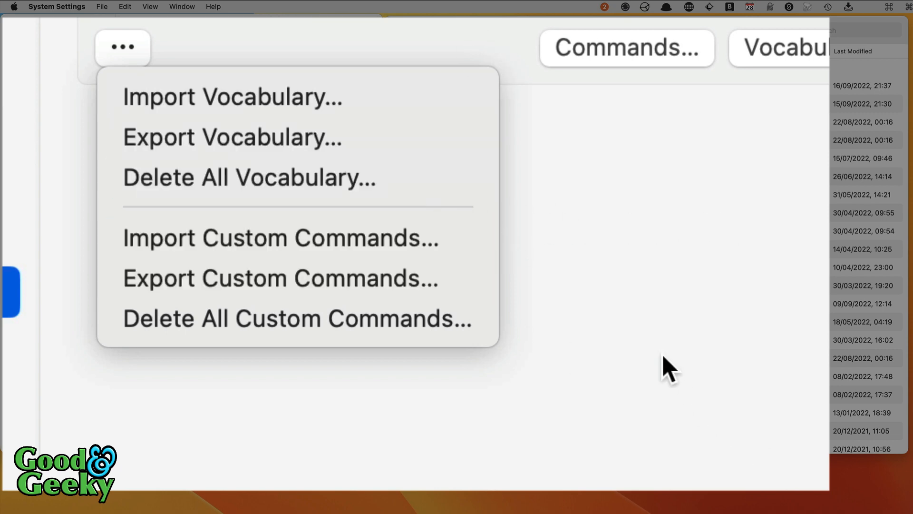
mouse_move(635, 318)
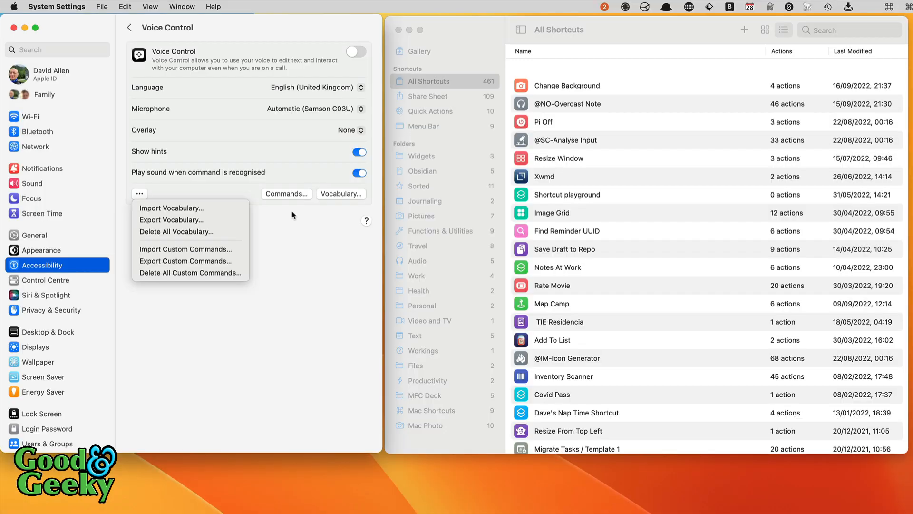
click(285, 193)
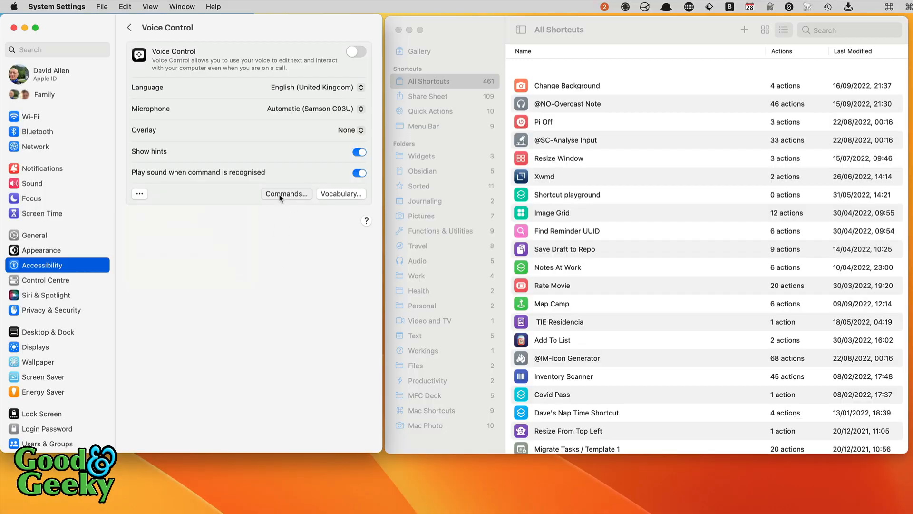
- Review the custom commands New Task, Make a list, Insert my Name and Create Header two (pastes ##)
click(286, 193)
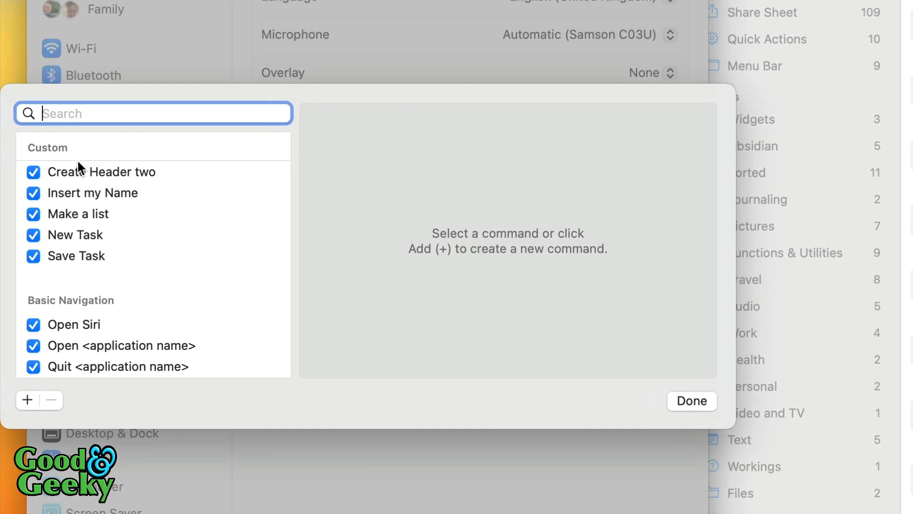
mouse_move(168, 176)
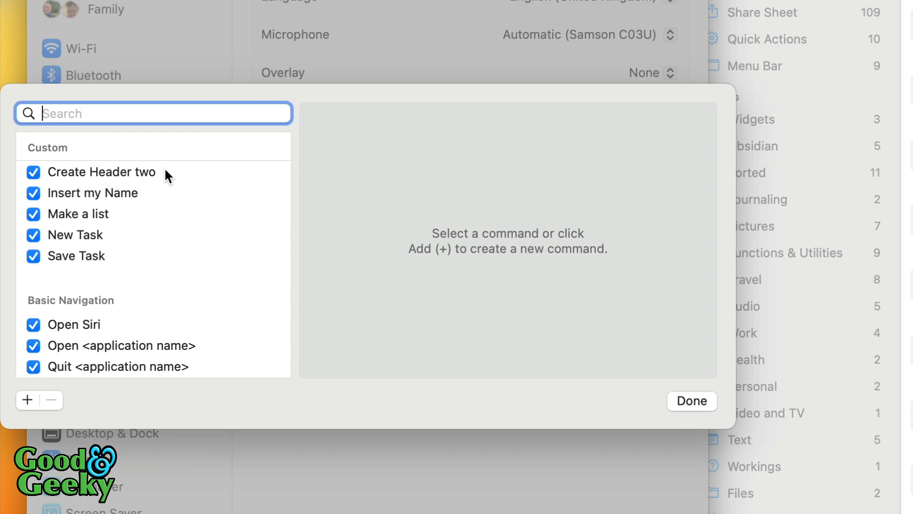
mouse_move(165, 198)
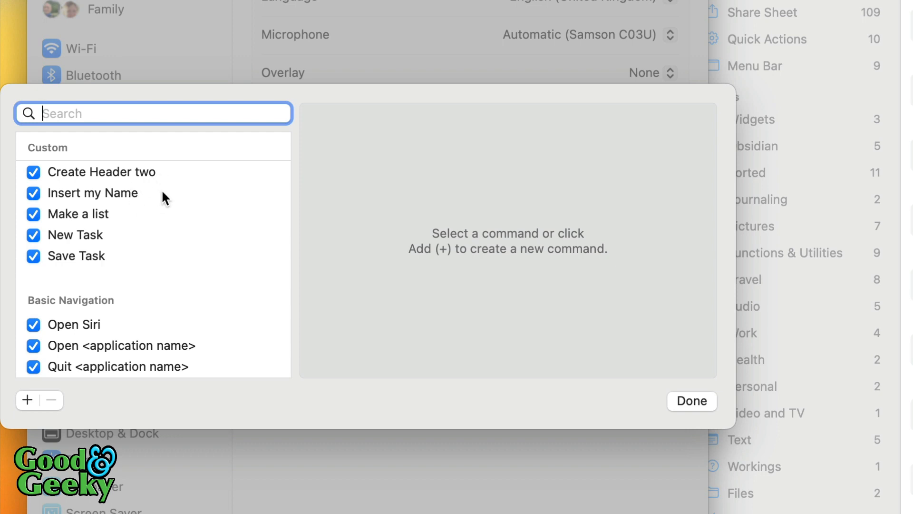
mouse_move(120, 242)
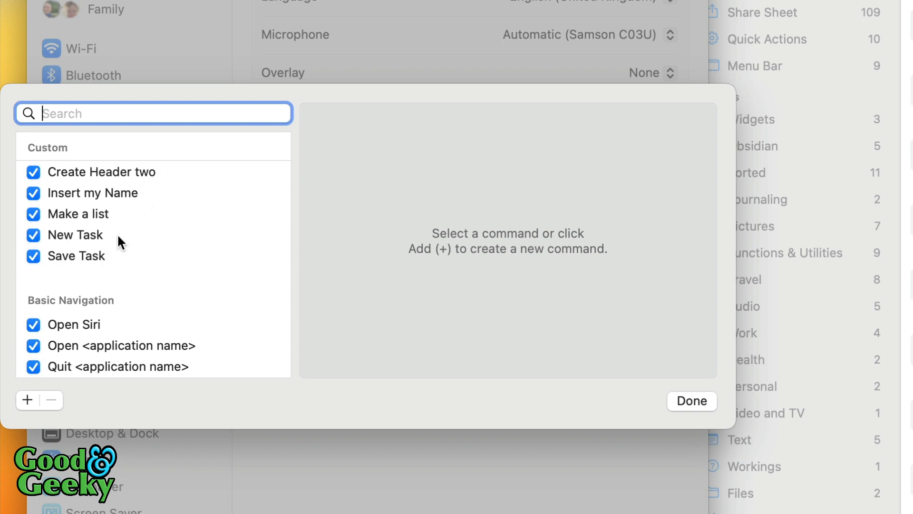
click(76, 234)
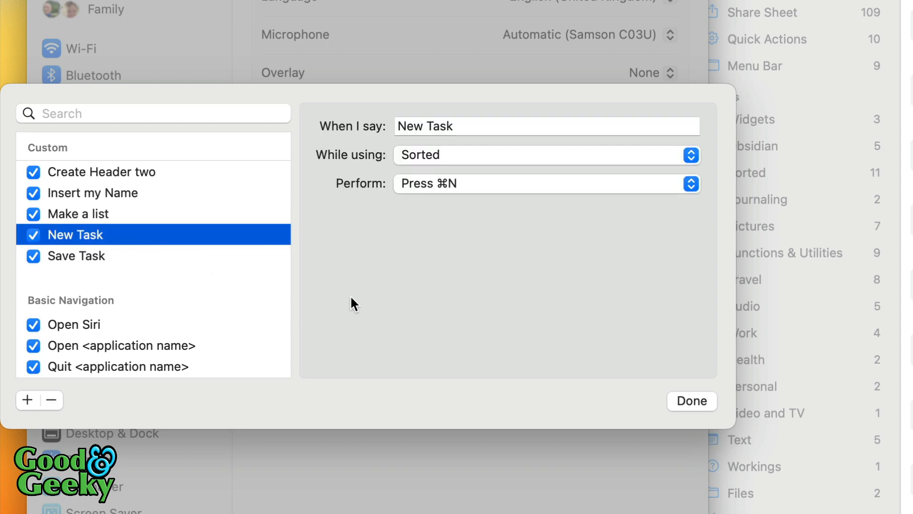
mouse_move(487, 162)
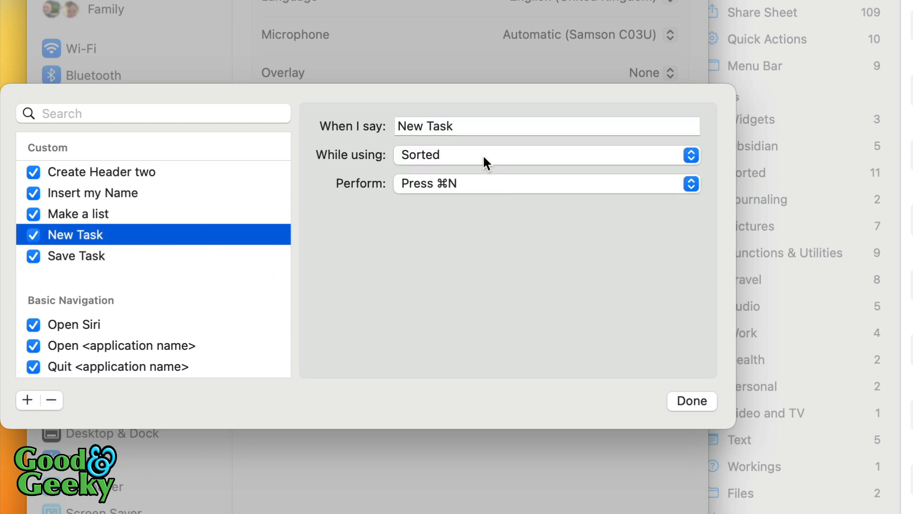
mouse_move(272, 199)
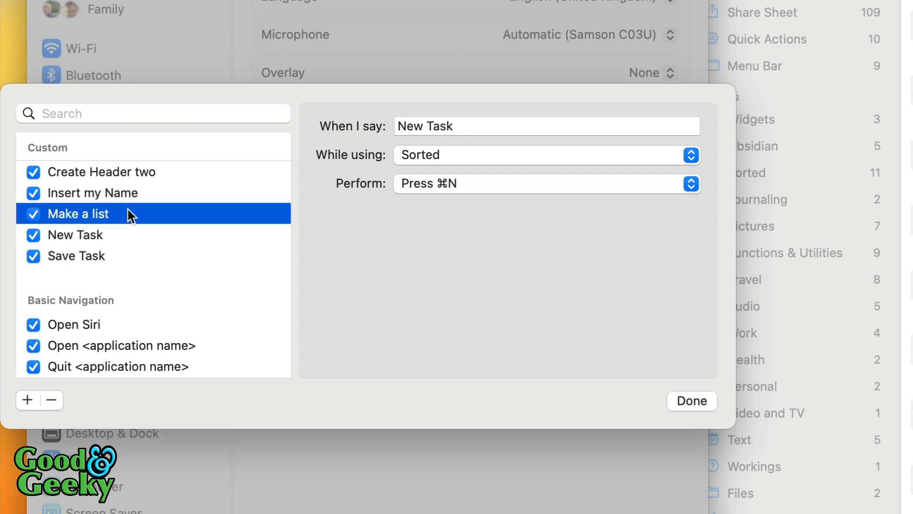
click(77, 213)
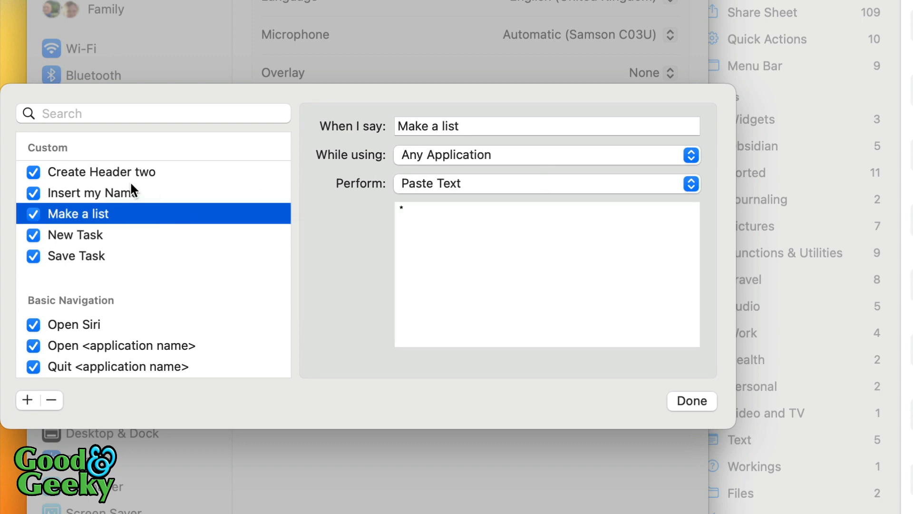
click(95, 192)
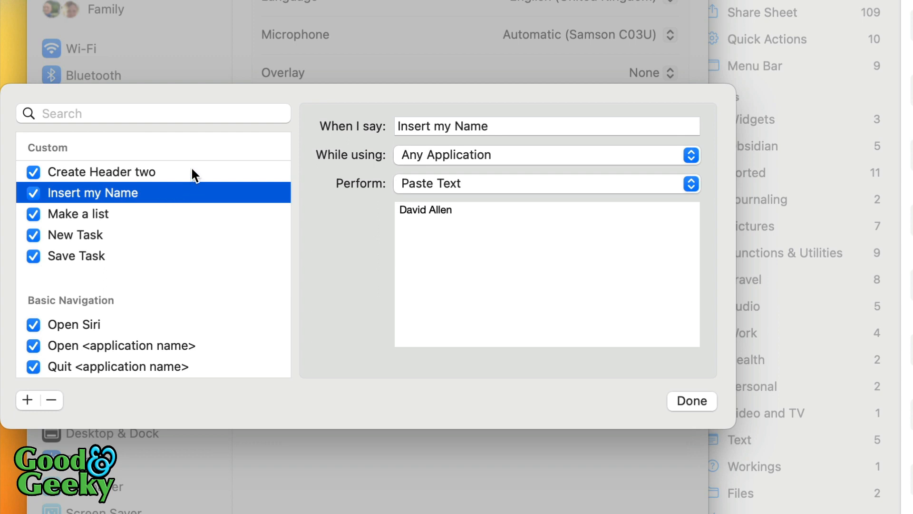
click(116, 172)
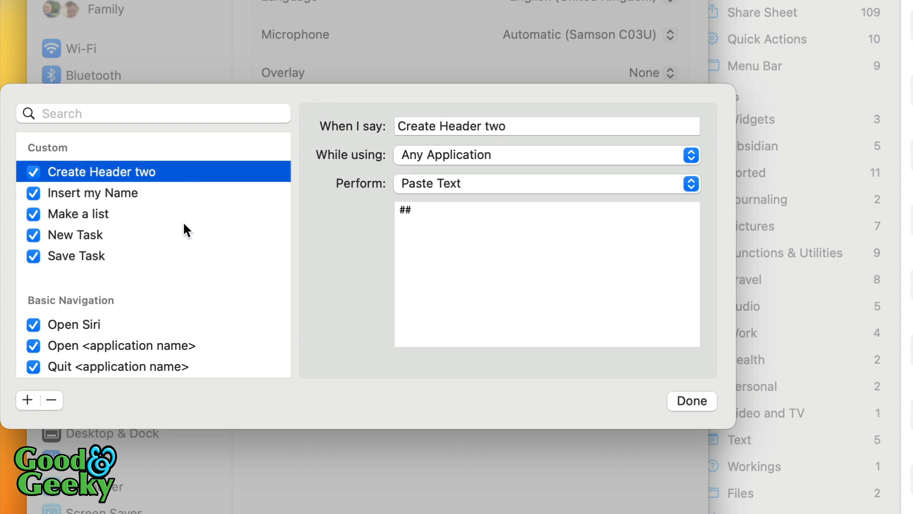
mouse_move(201, 262)
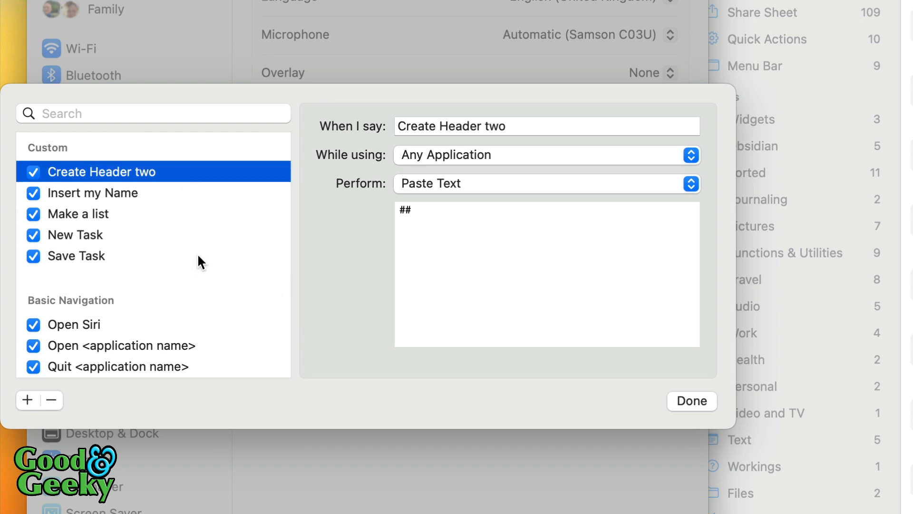
mouse_move(243, 299)
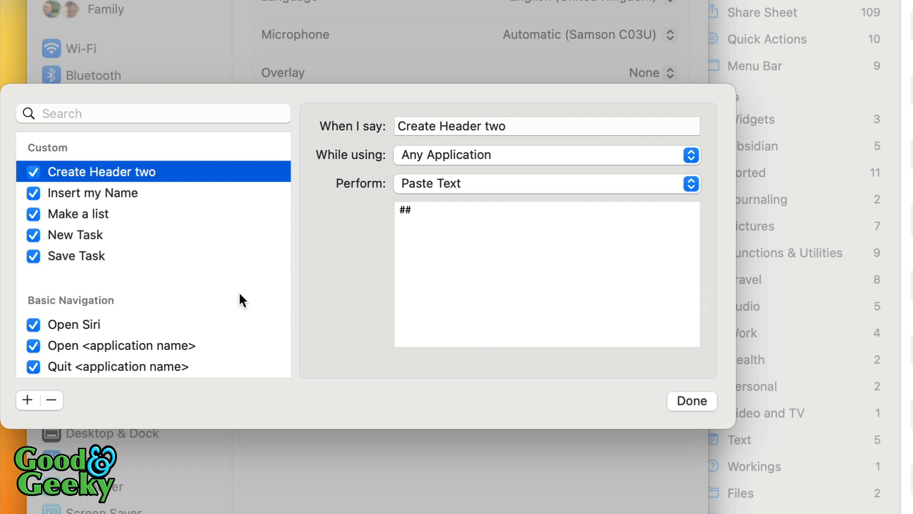
- Browse the built-in commands, briefly enabling then disabling Hide grid
scroll(down, 3)
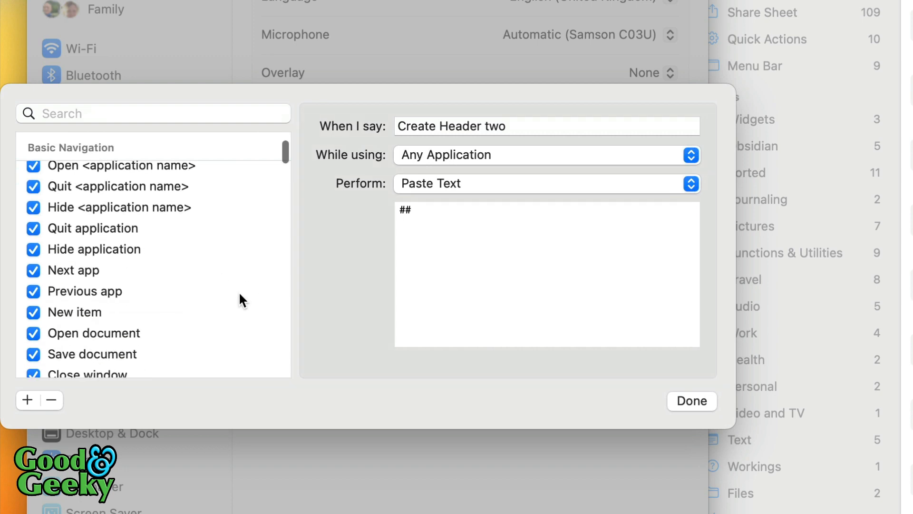
scroll(down, 3)
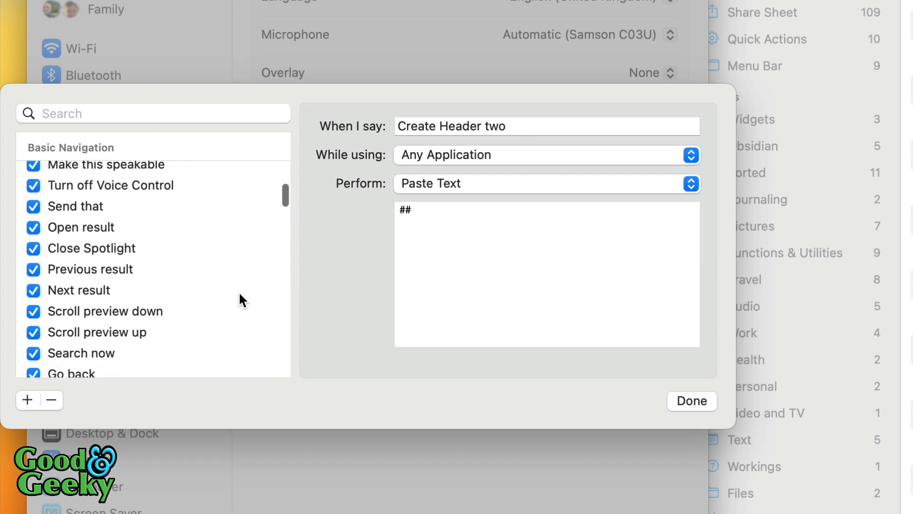
scroll(down, 3)
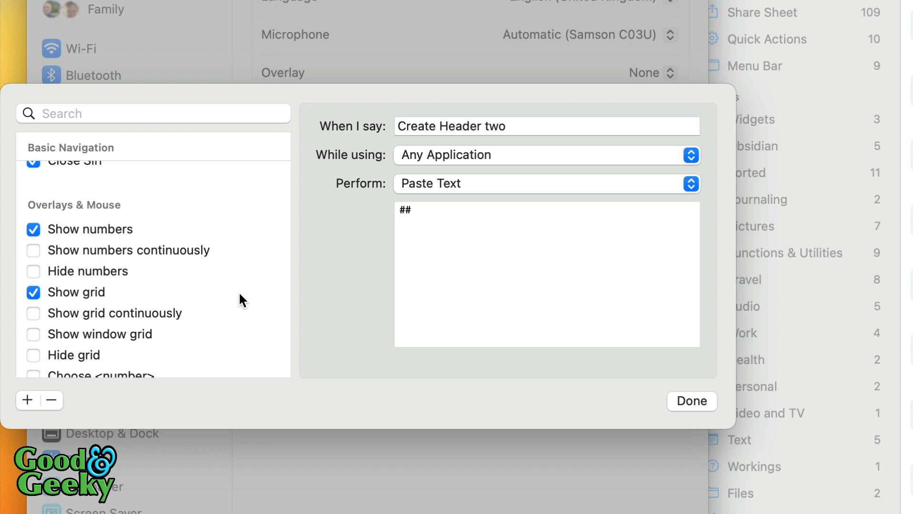
mouse_move(174, 253)
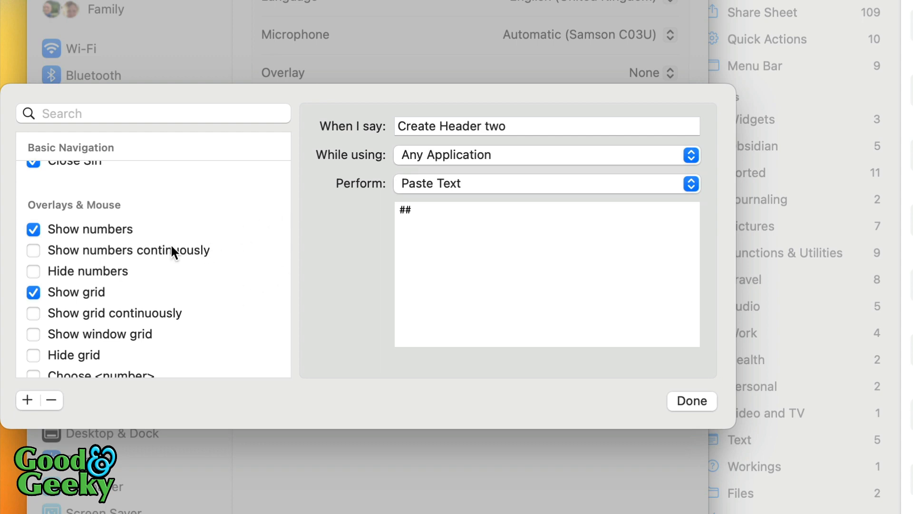
mouse_move(177, 235)
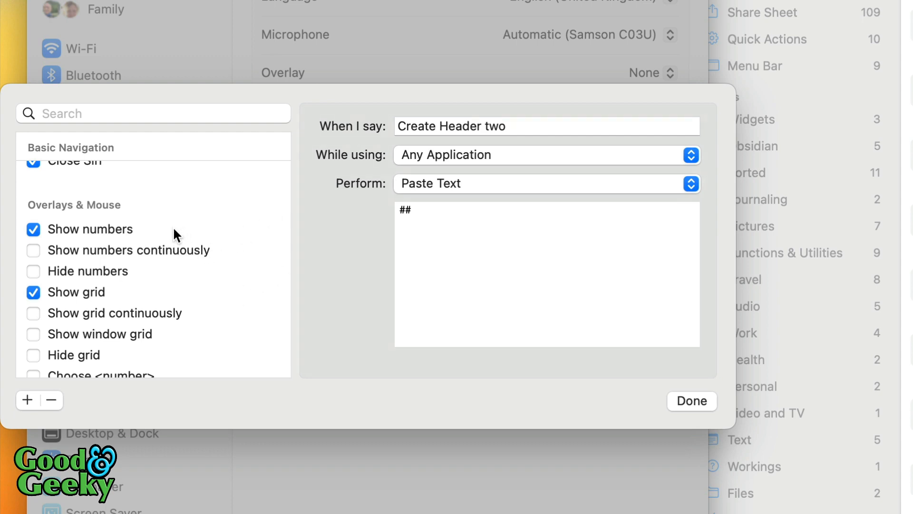
mouse_move(251, 292)
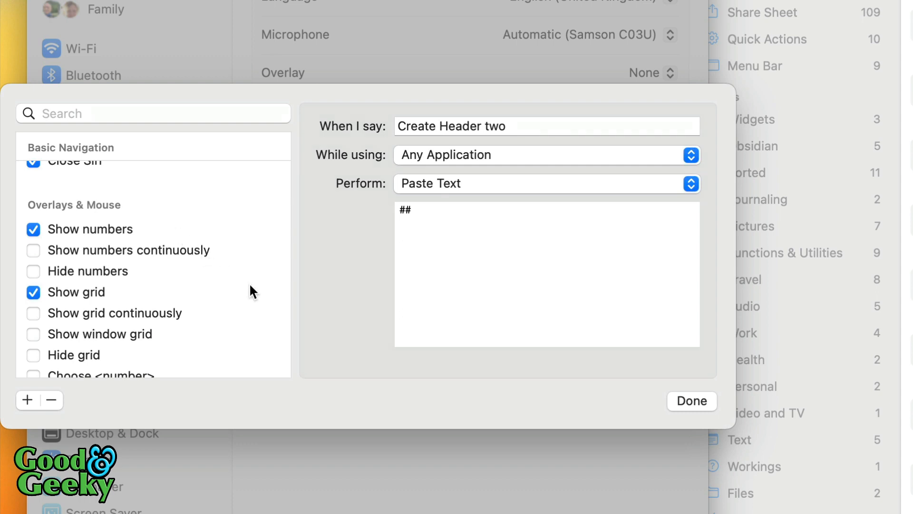
scroll(down, 3)
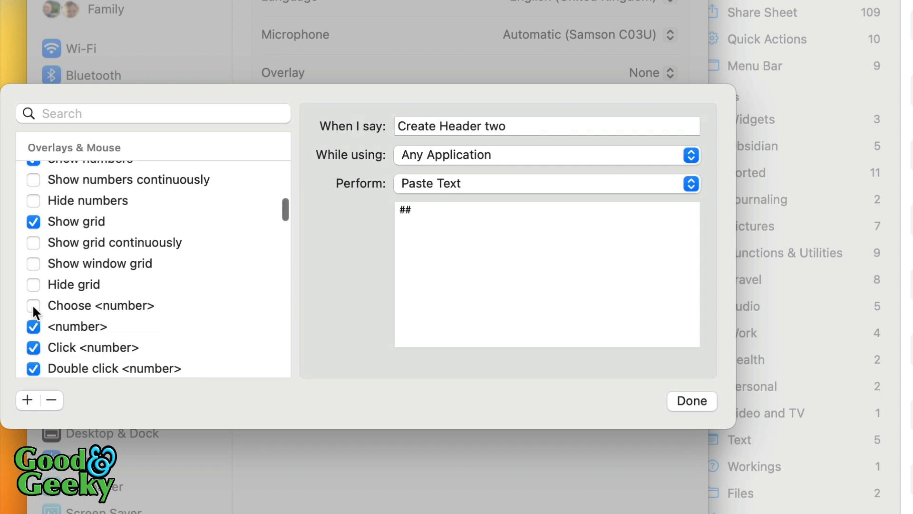
click(33, 285)
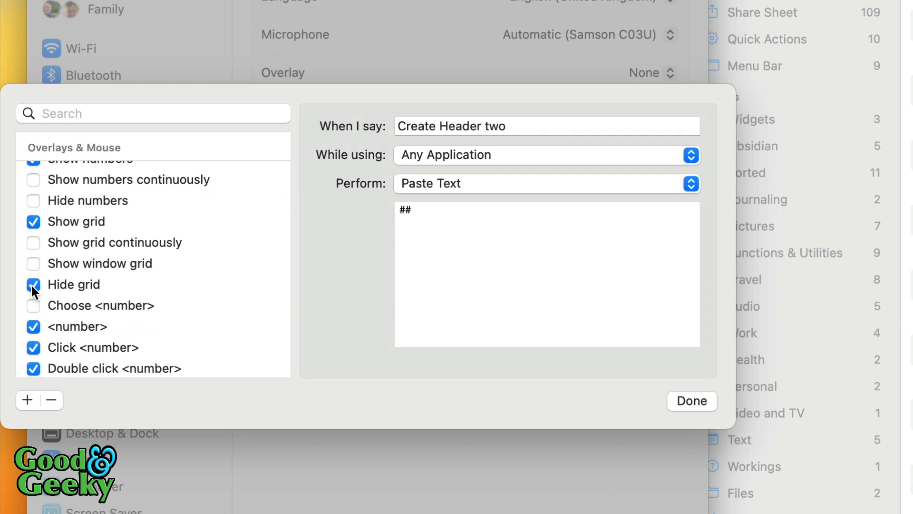
click(34, 284)
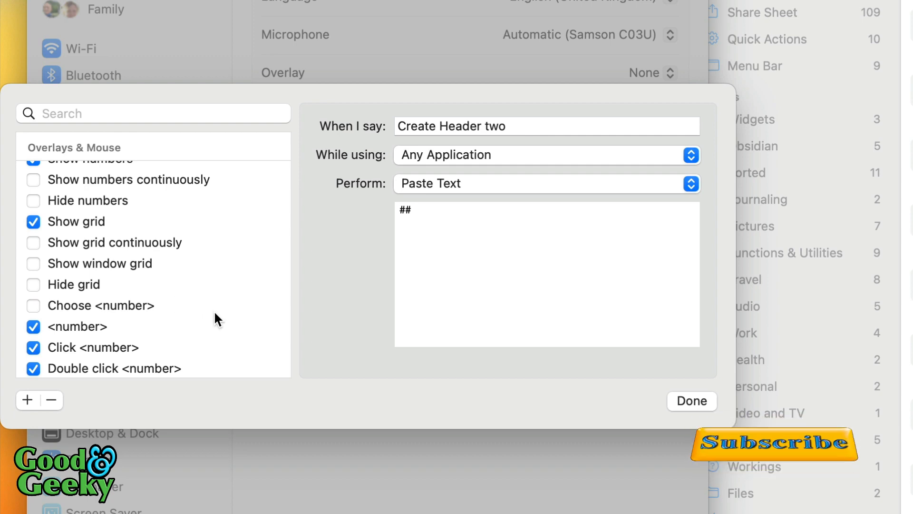
scroll(down, 3)
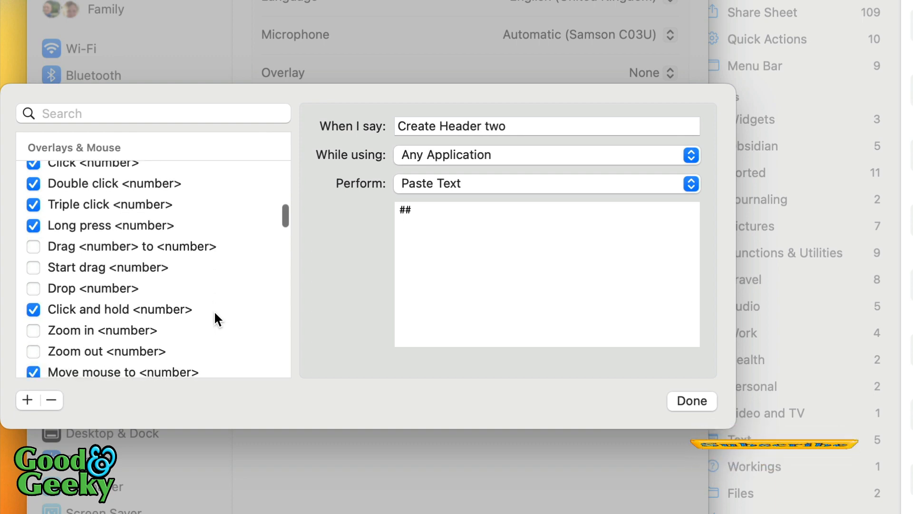
scroll(down, 3)
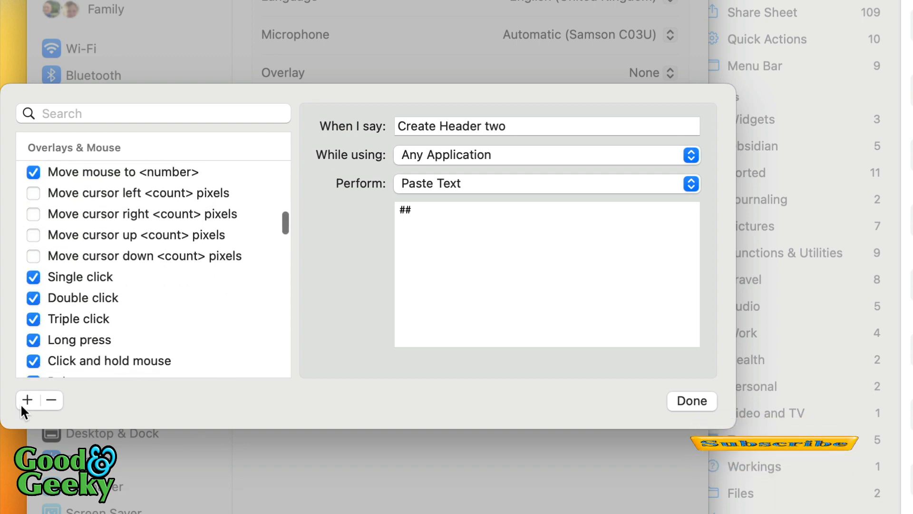
- Add a blank new custom command, browse its action types and close the commands window
click(26, 400)
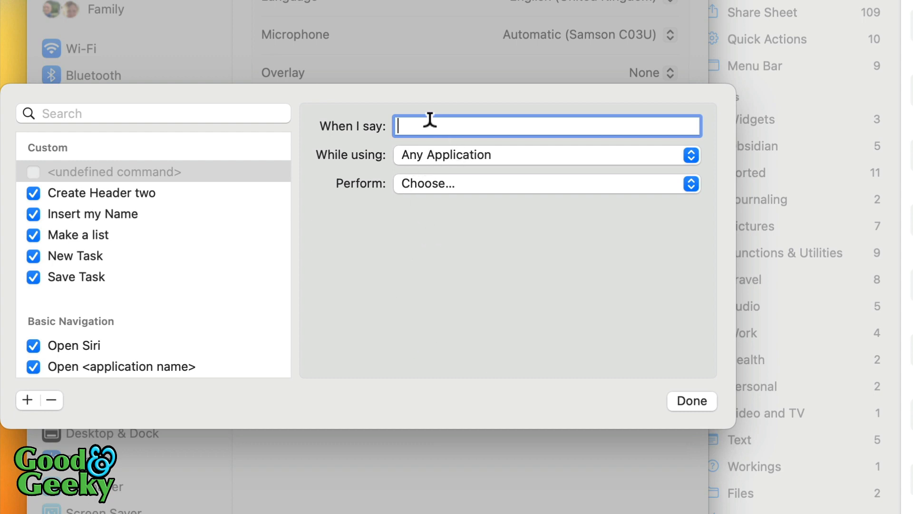
mouse_move(468, 126)
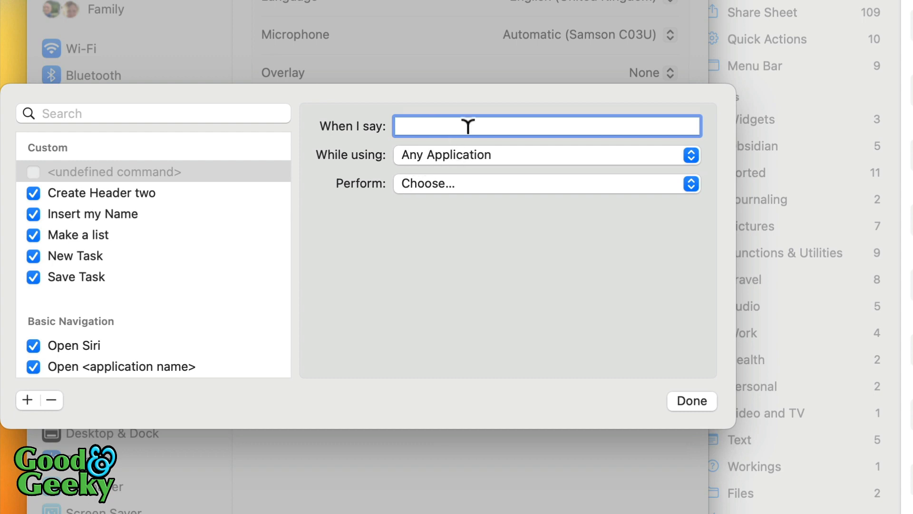
mouse_move(513, 194)
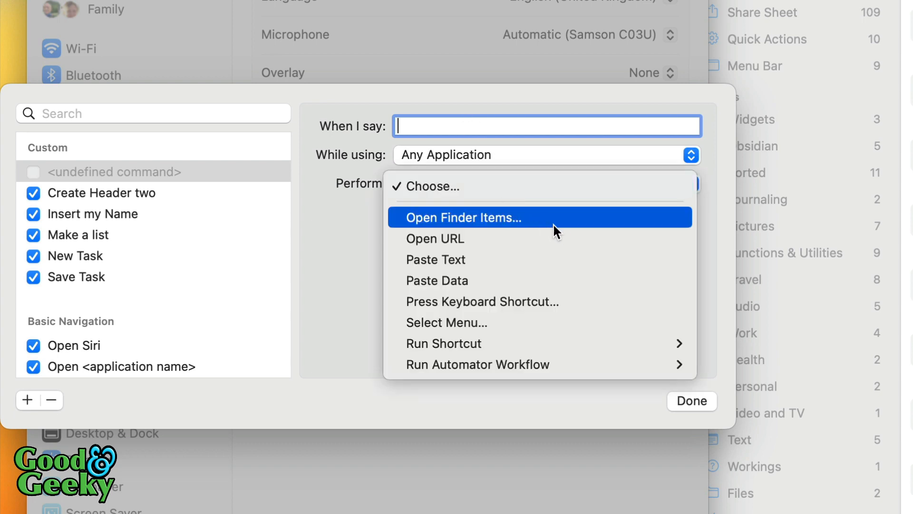
mouse_move(513, 253)
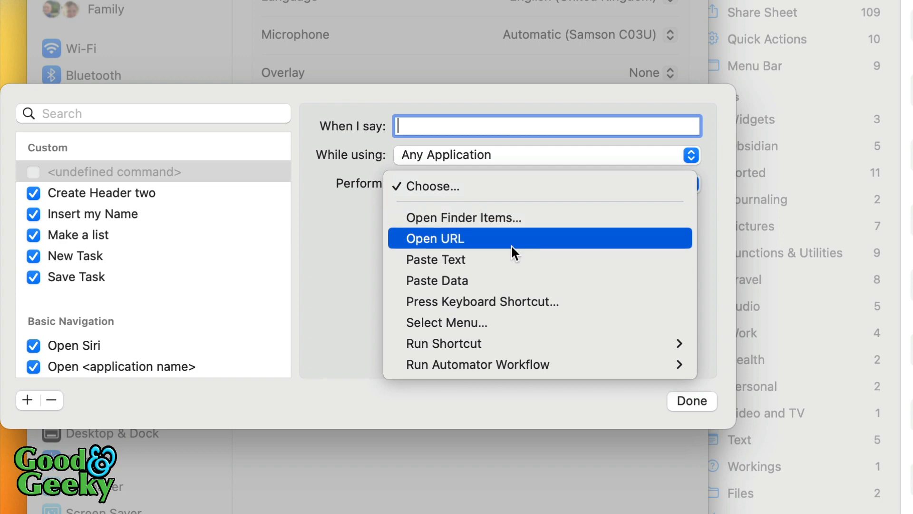
mouse_move(593, 333)
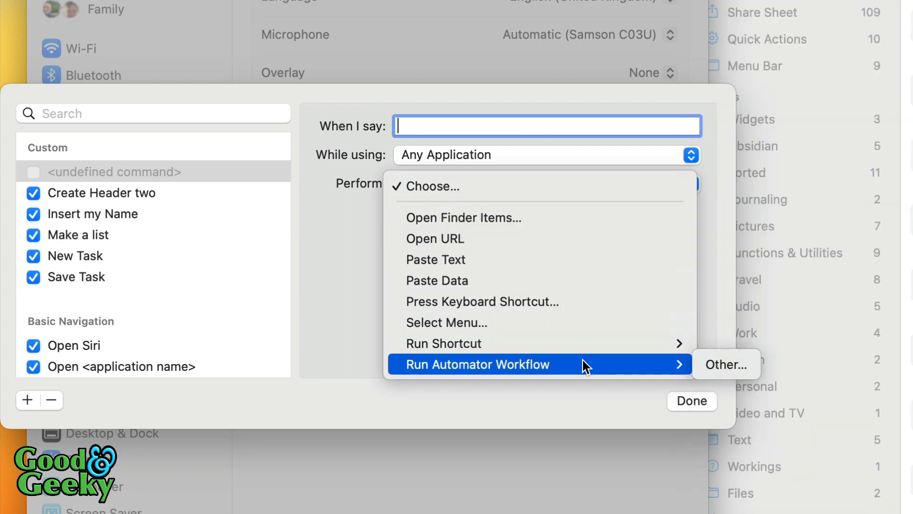
mouse_move(554, 238)
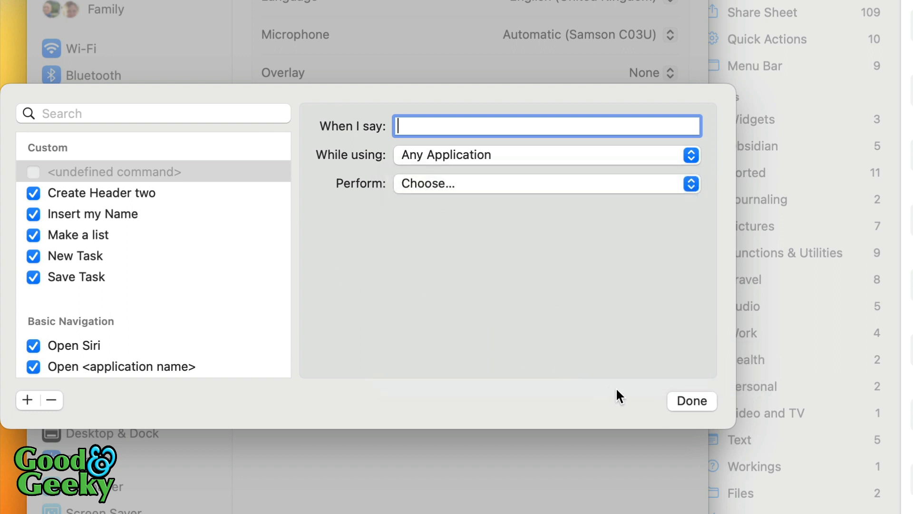
mouse_move(642, 350)
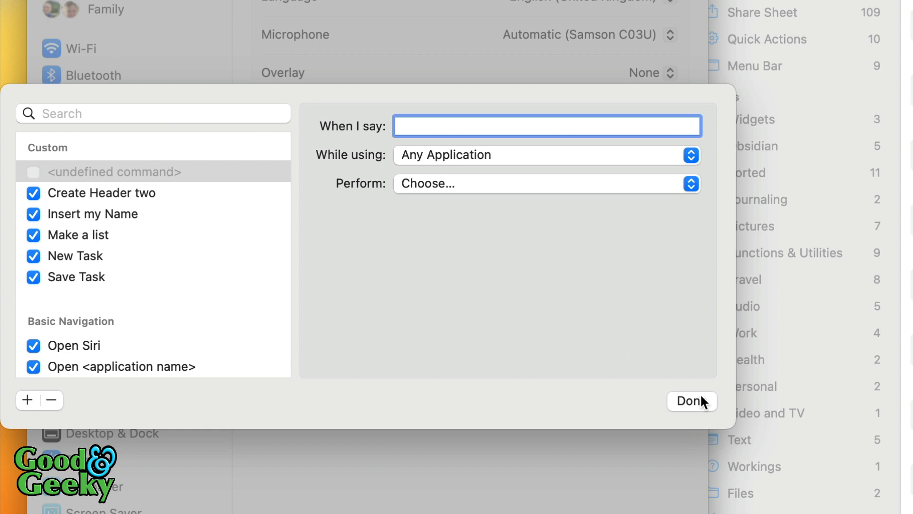
click(690, 400)
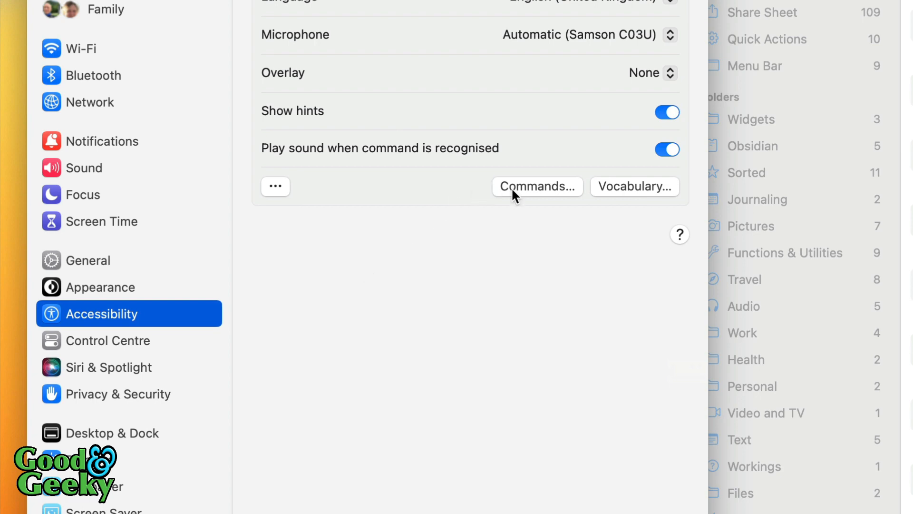
- Delete the blank undefined custom command and close the commands list again
click(537, 186)
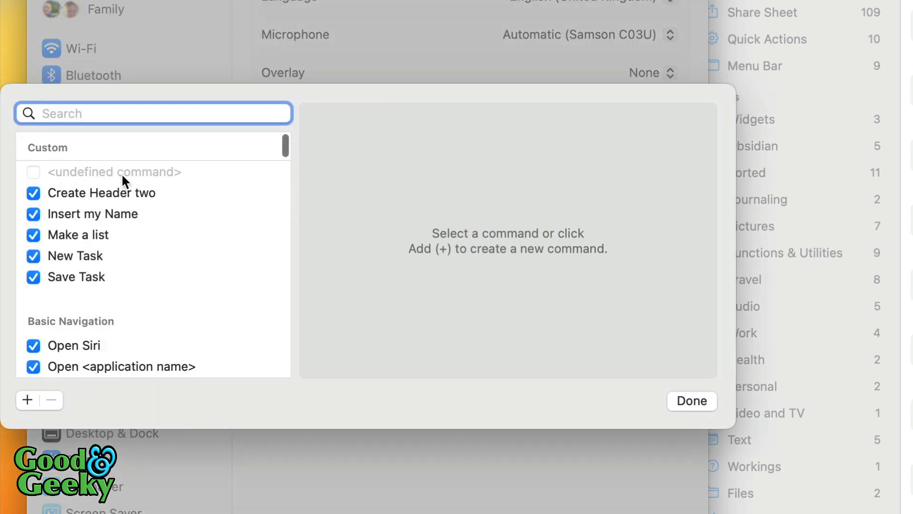
click(52, 401)
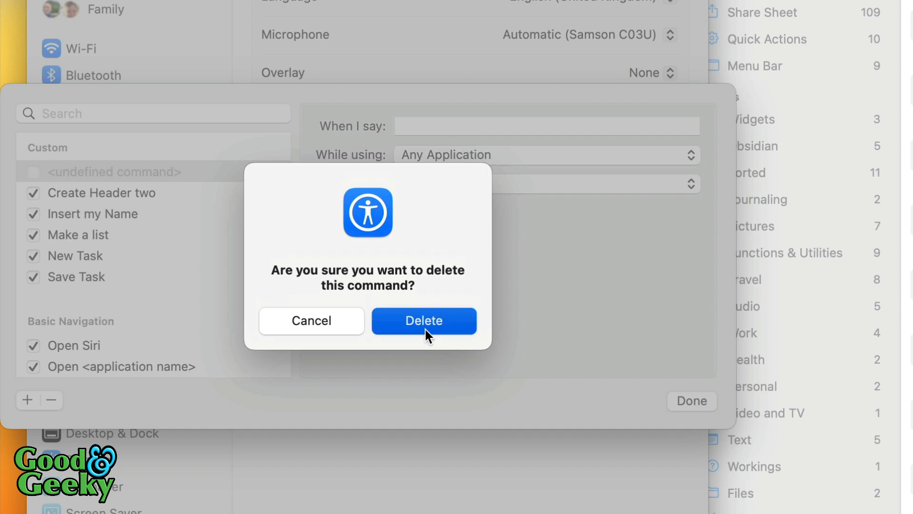
click(425, 321)
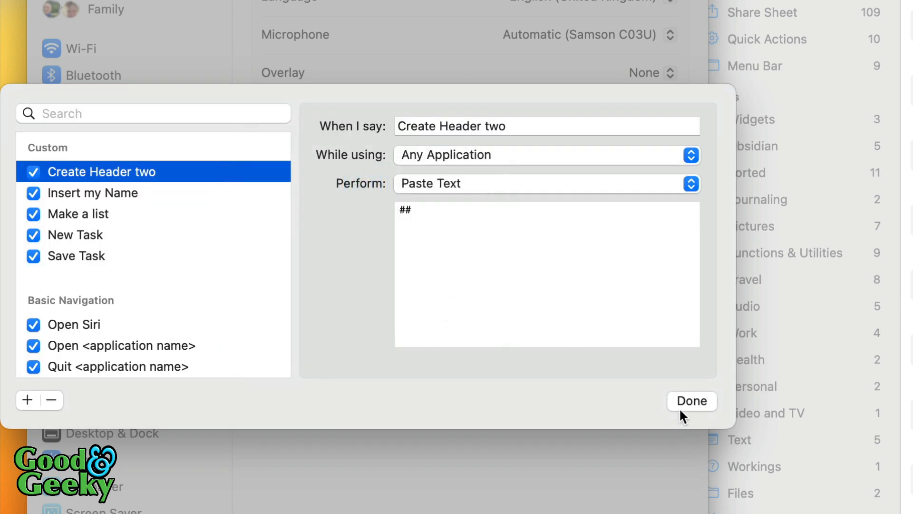
click(691, 400)
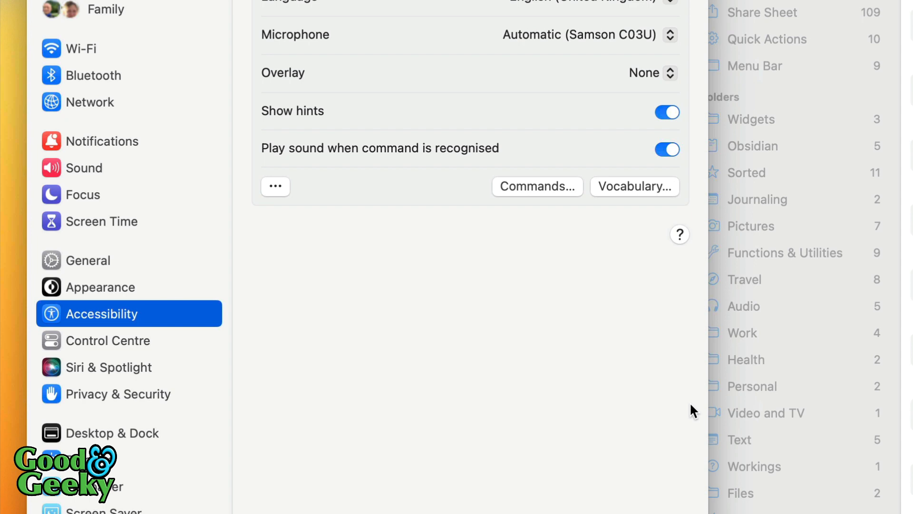
mouse_move(520, 260)
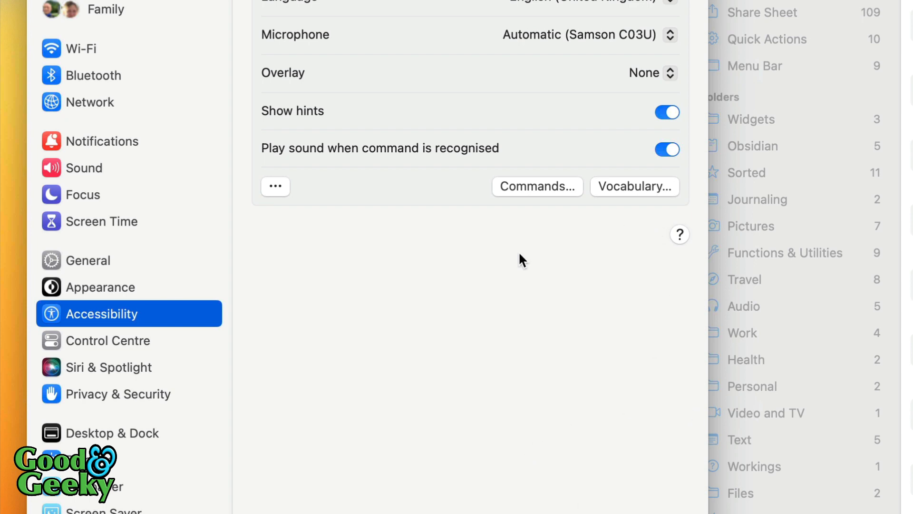
click(634, 185)
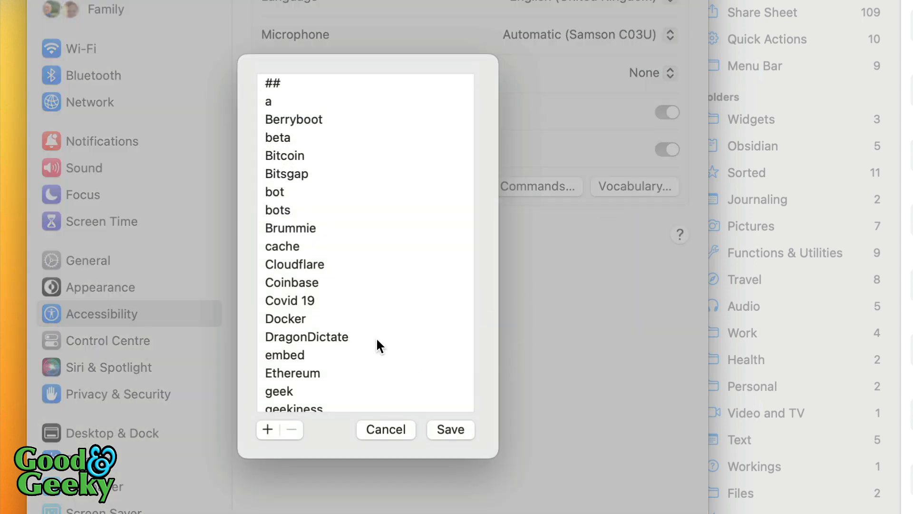
scroll(down, 3)
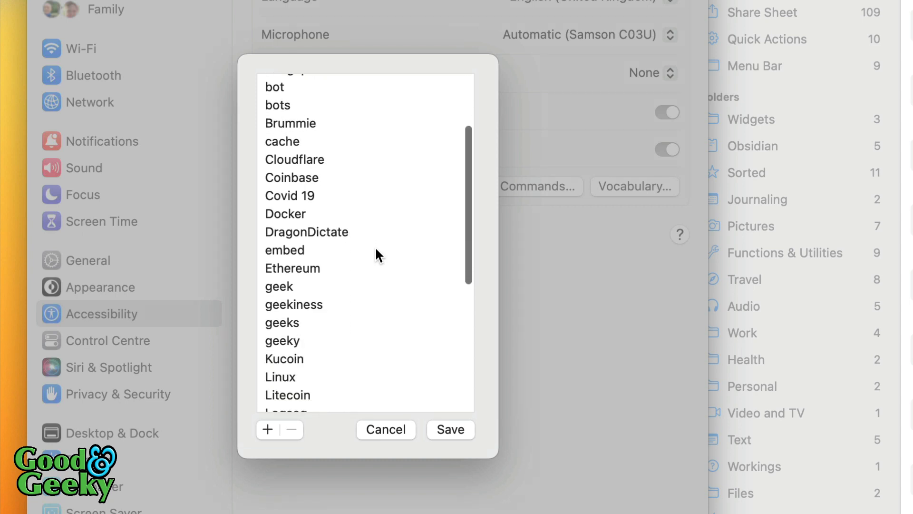
scroll(down, 3)
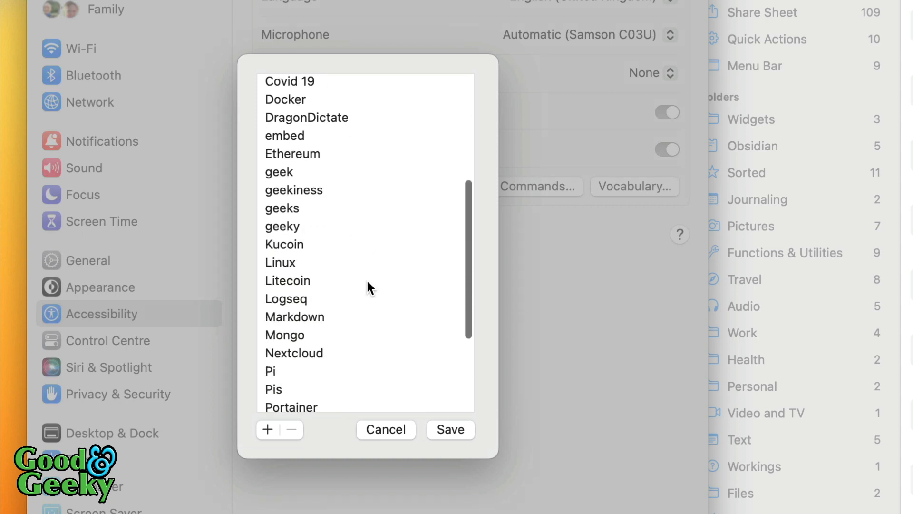
scroll(down, 3)
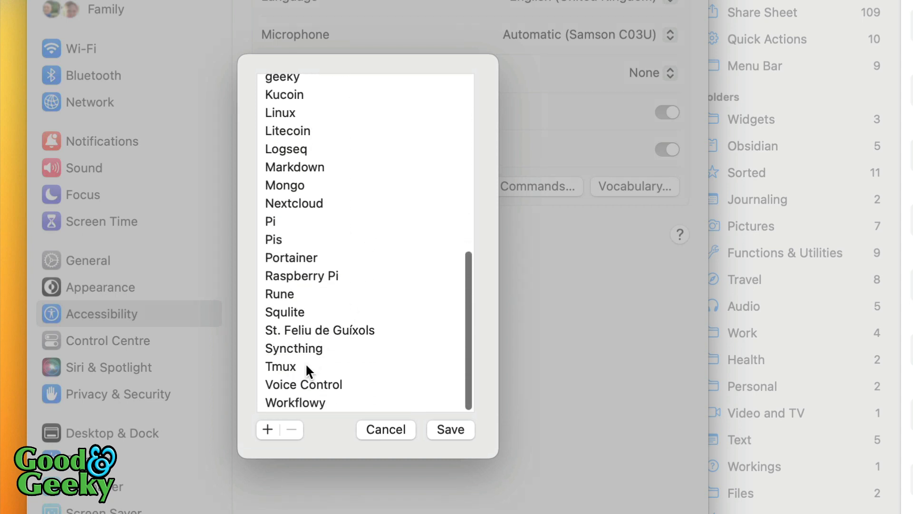
click(280, 365)
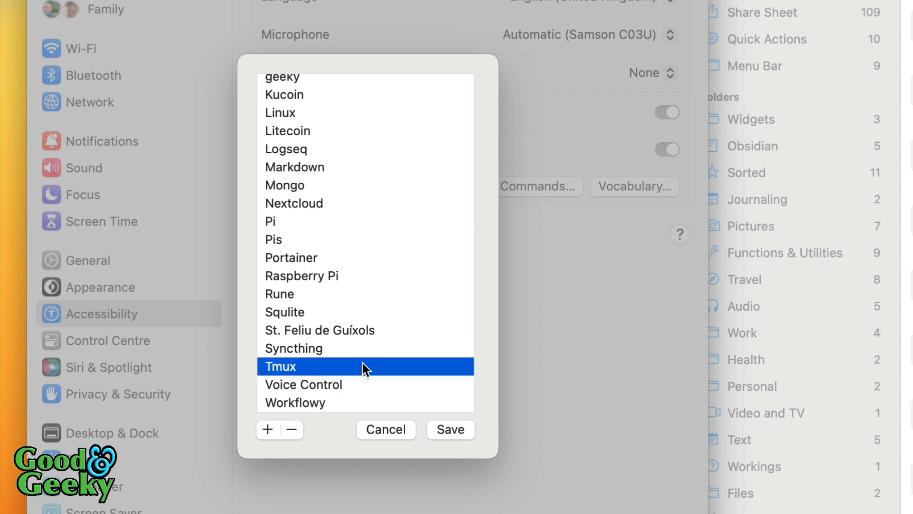
mouse_move(414, 312)
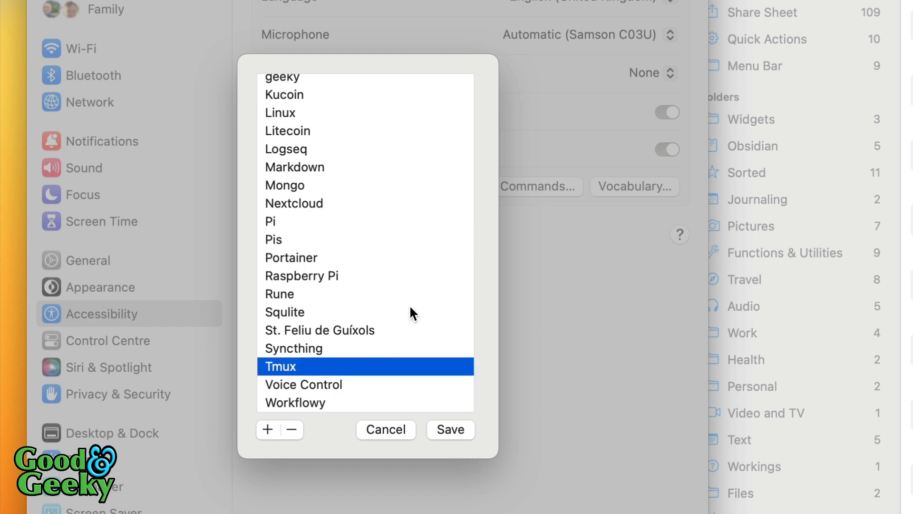
scroll(up, 3)
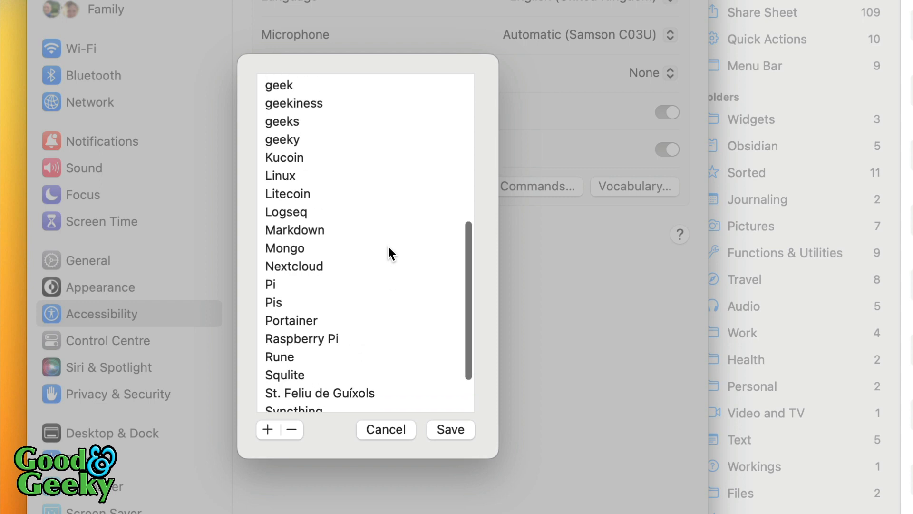
scroll(up, 3)
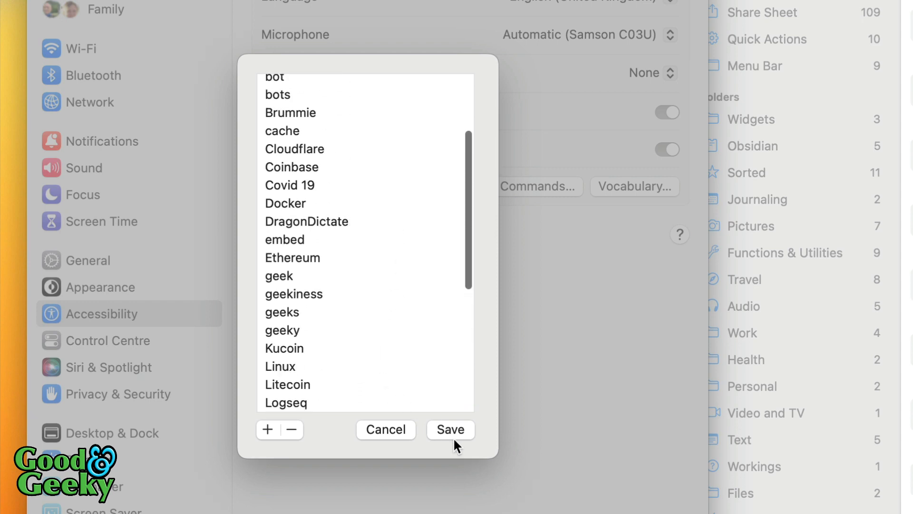
mouse_move(430, 354)
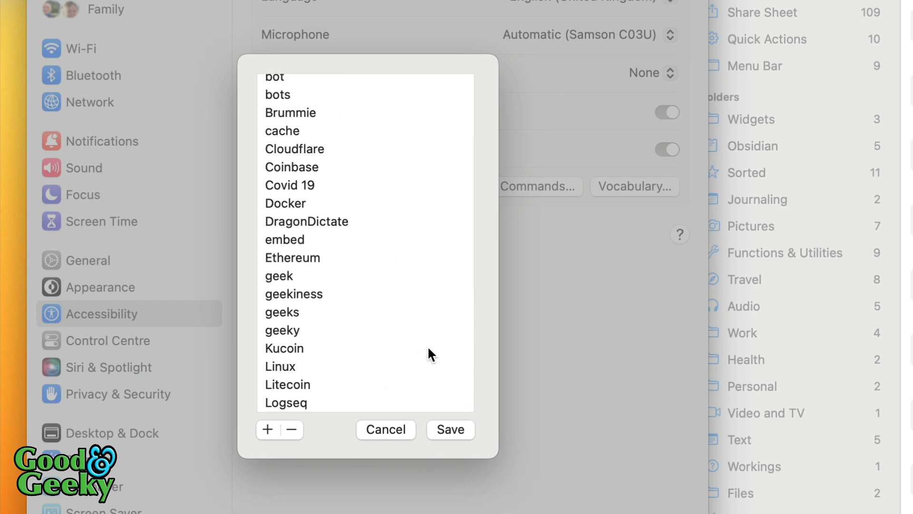
mouse_move(385, 428)
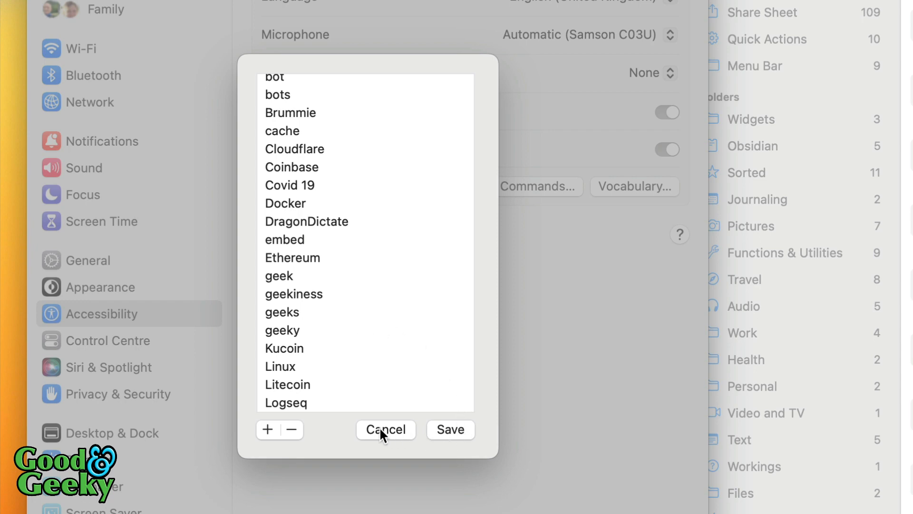
click(386, 428)
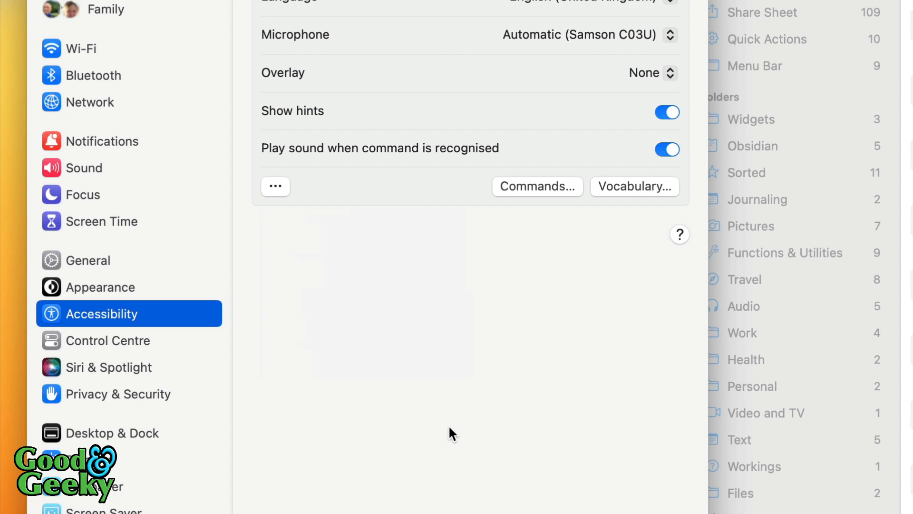
mouse_move(514, 238)
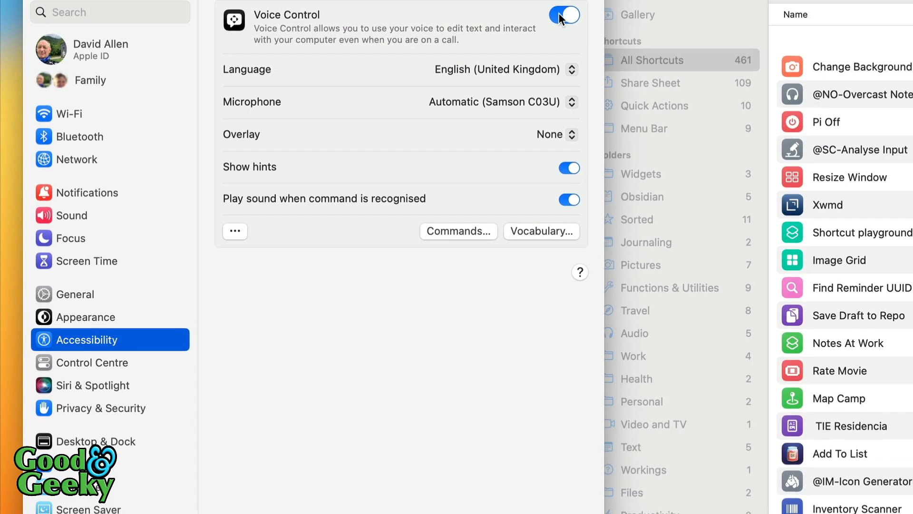
- Switch Voice Control off, then search Shortcuts for 'voice' to list the Toggle Voice Control shortcuts
click(562, 15)
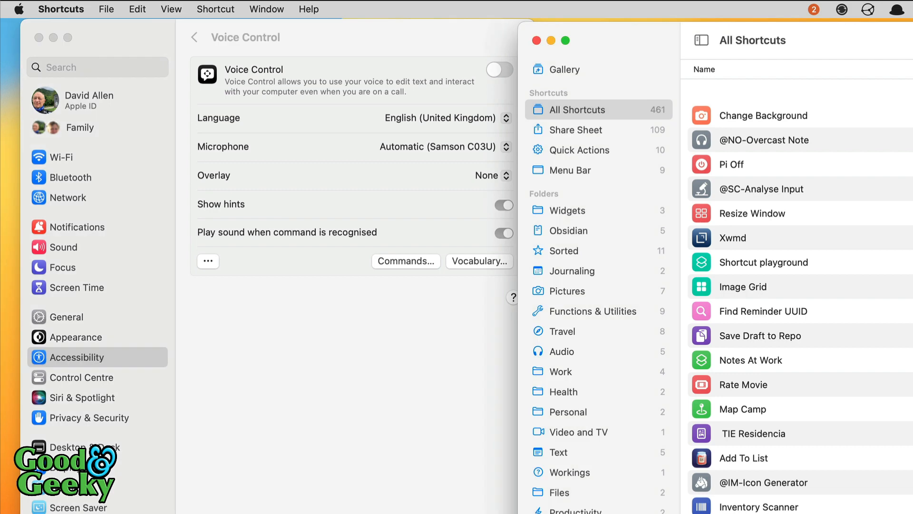
text(voice)
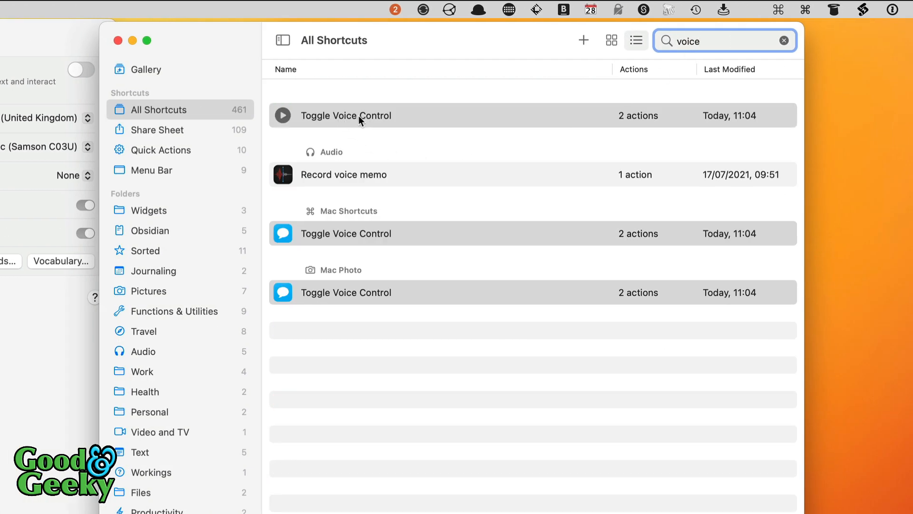
right_click(344, 115)
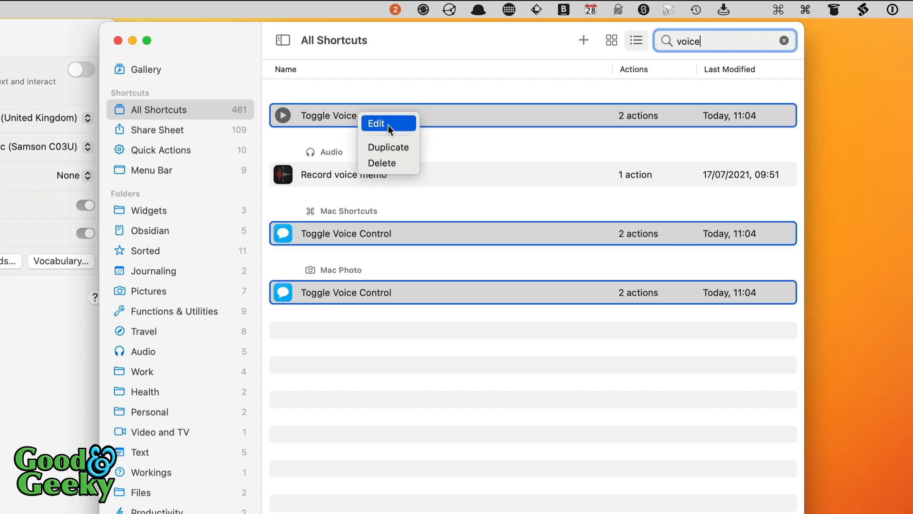
click(377, 123)
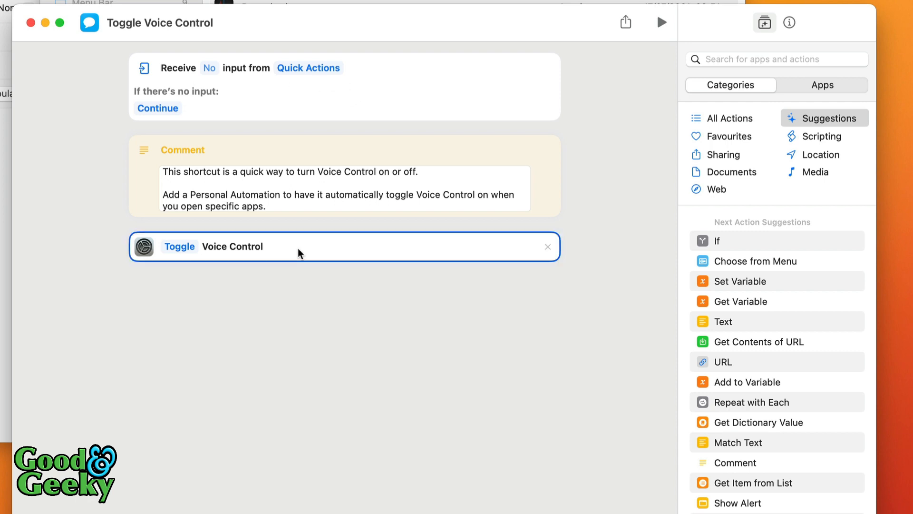
mouse_move(408, 261)
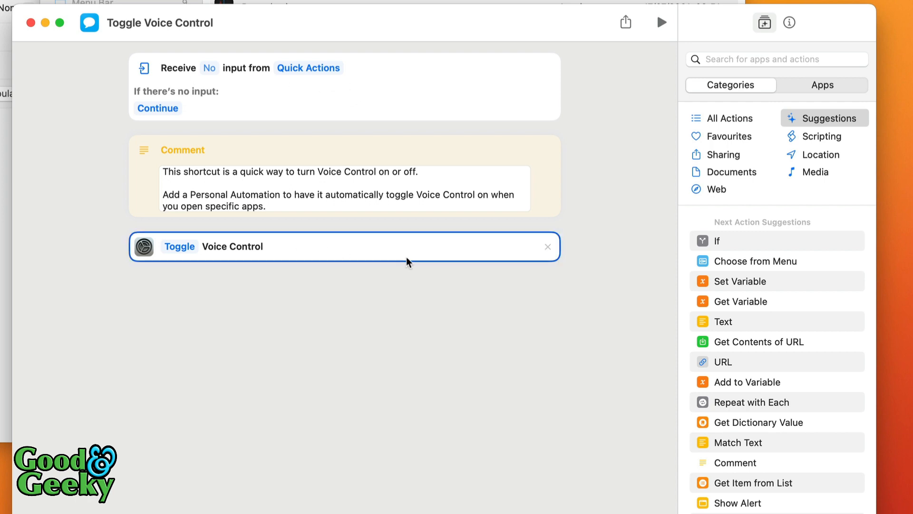
mouse_move(263, 263)
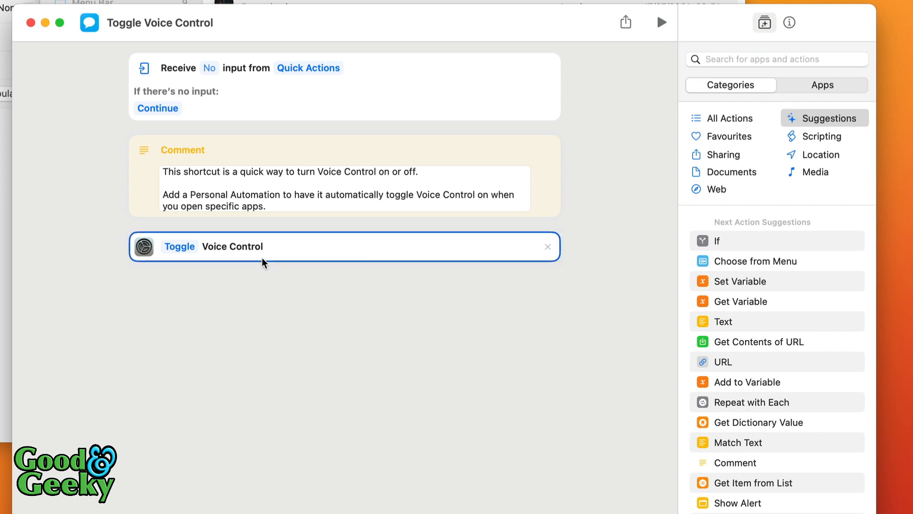
mouse_move(335, 64)
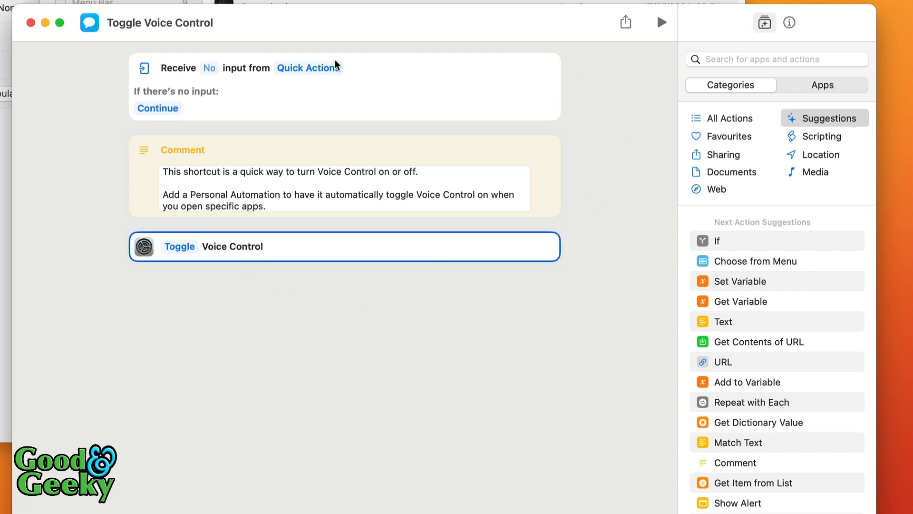
click(30, 23)
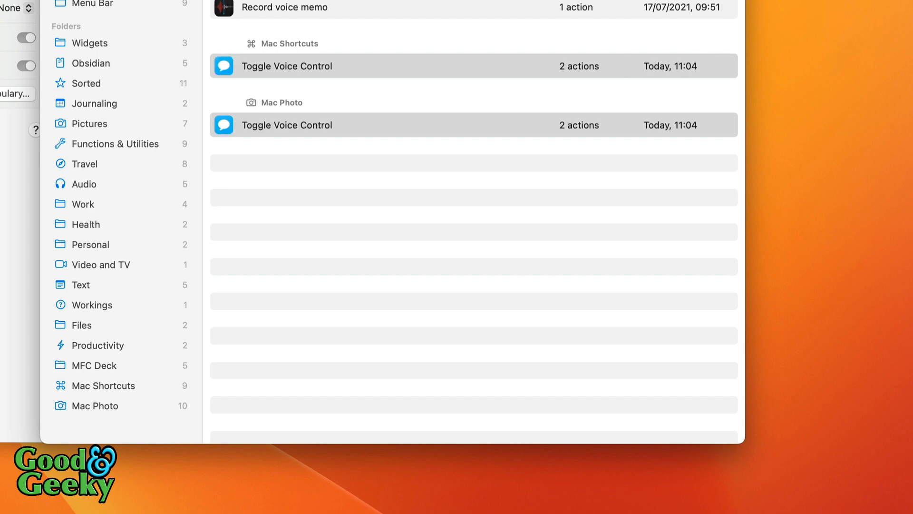
- Run Toggle Voice Control from the Shortcuts menu-bar list so the Voice Control microphone appears
click(824, 10)
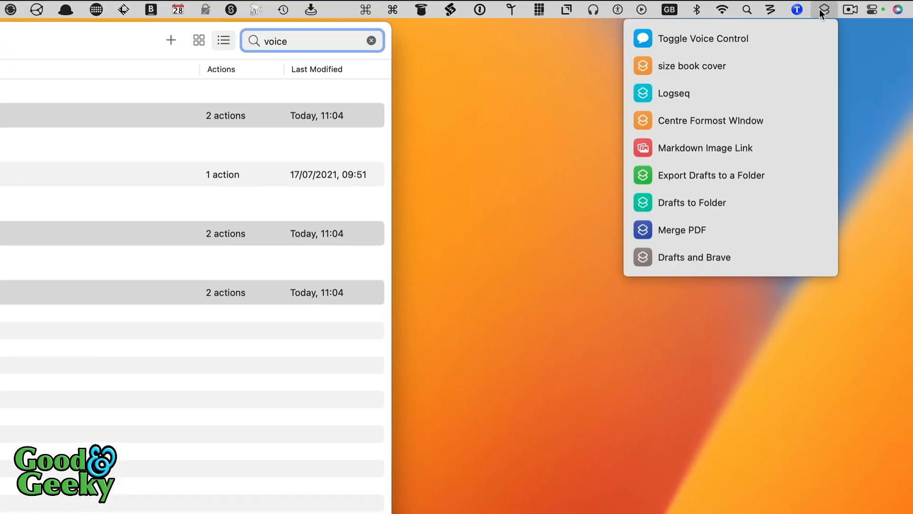
mouse_move(763, 38)
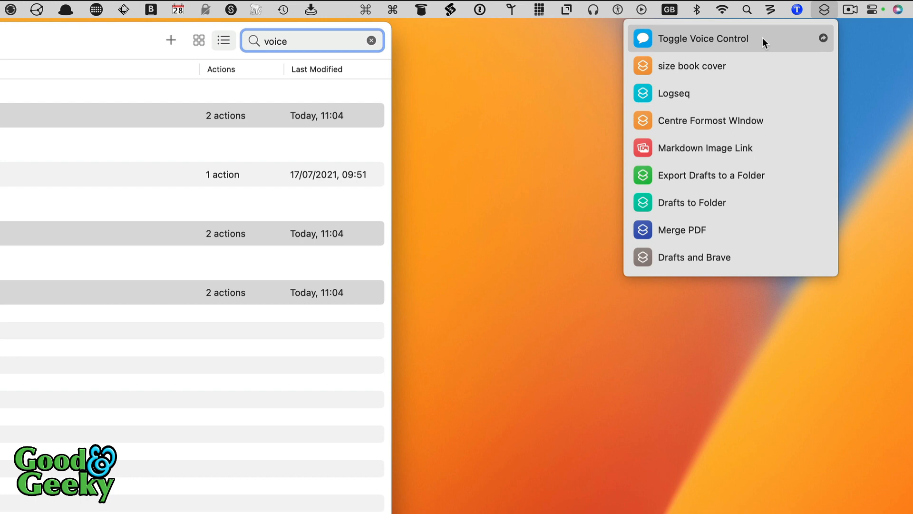
click(702, 38)
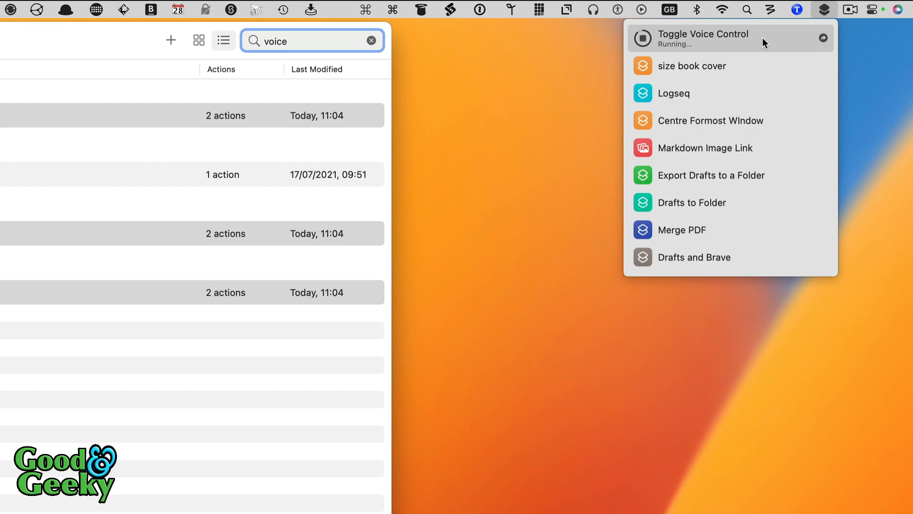
click(702, 38)
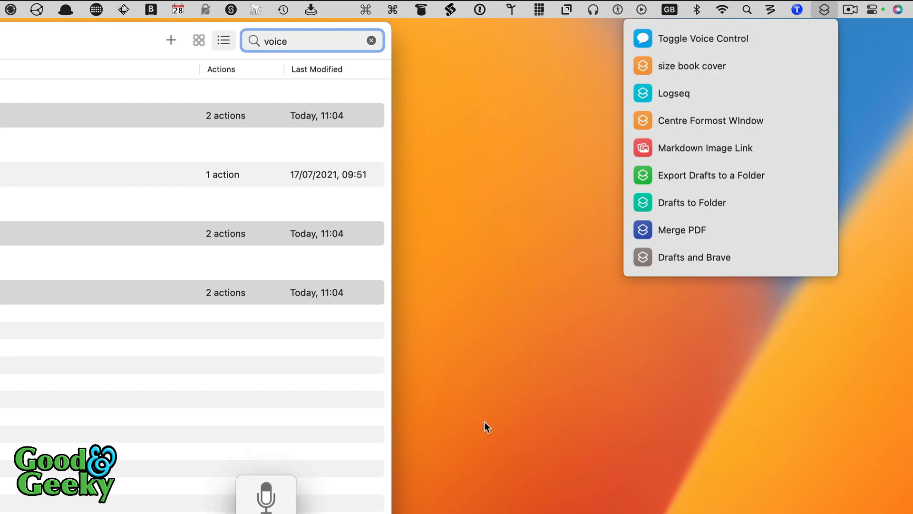
mouse_move(500, 506)
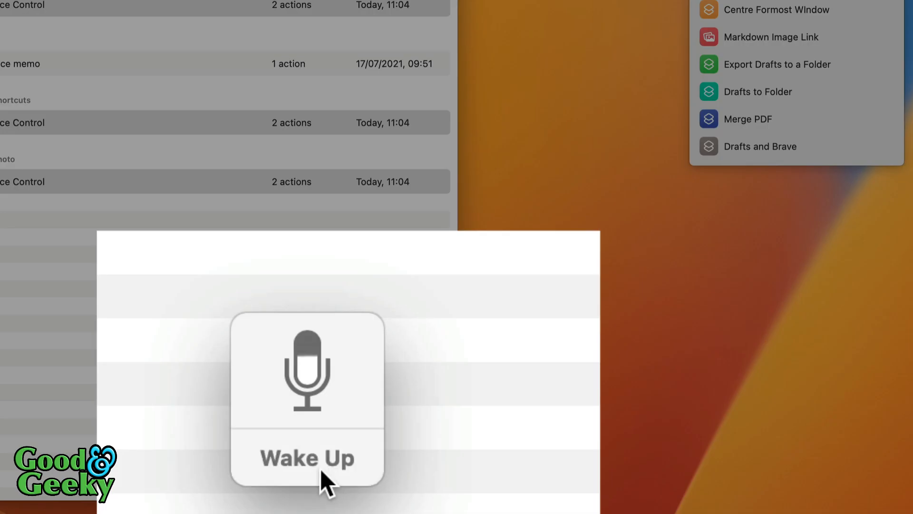
mouse_move(603, 392)
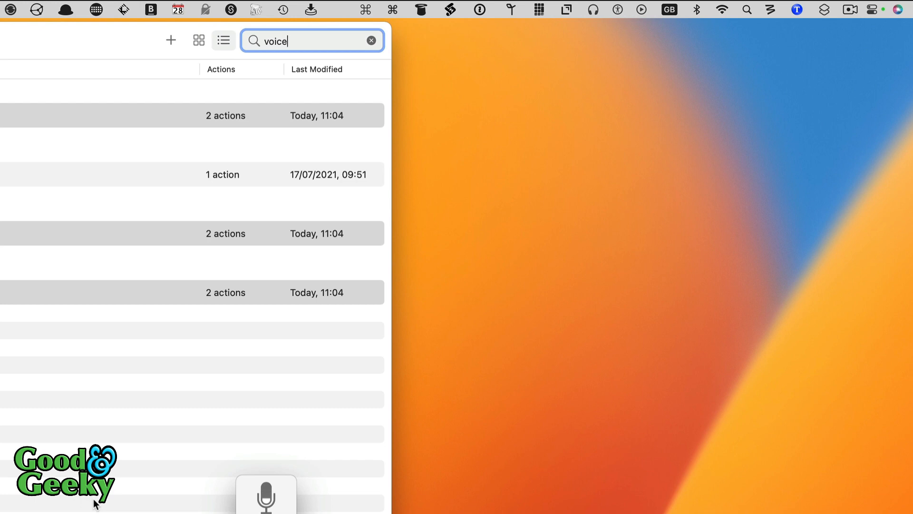
mouse_move(232, 408)
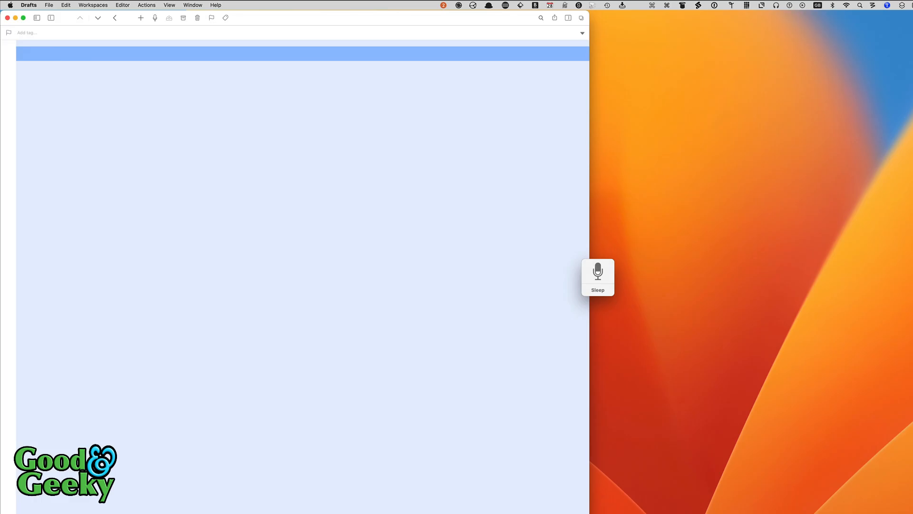
- Dictate the Create Header two command so the draft starts with '## I like to write using Markdown'
text(Created a two)
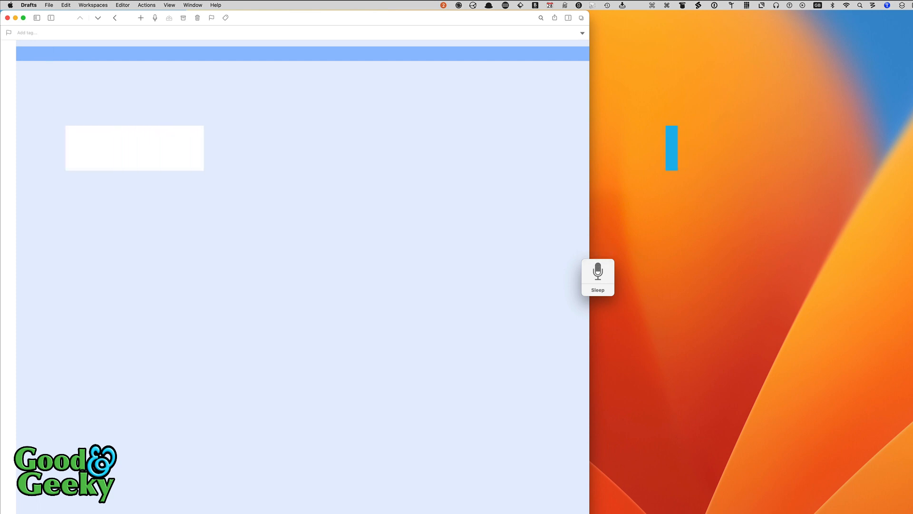
text(##)
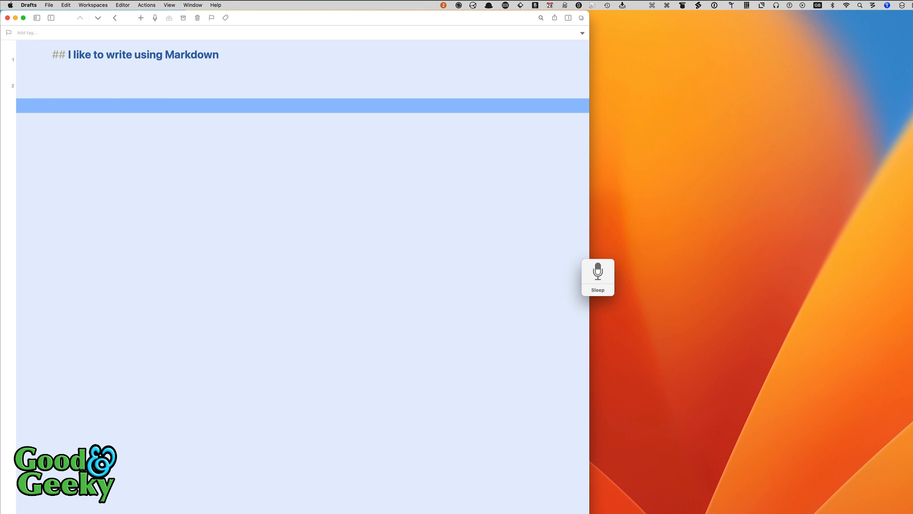
- Dictate the paragraph that dictation is faster than the keyboard, then start one on selecting previous words
text(I think you'll find once you get used to this at writing with)
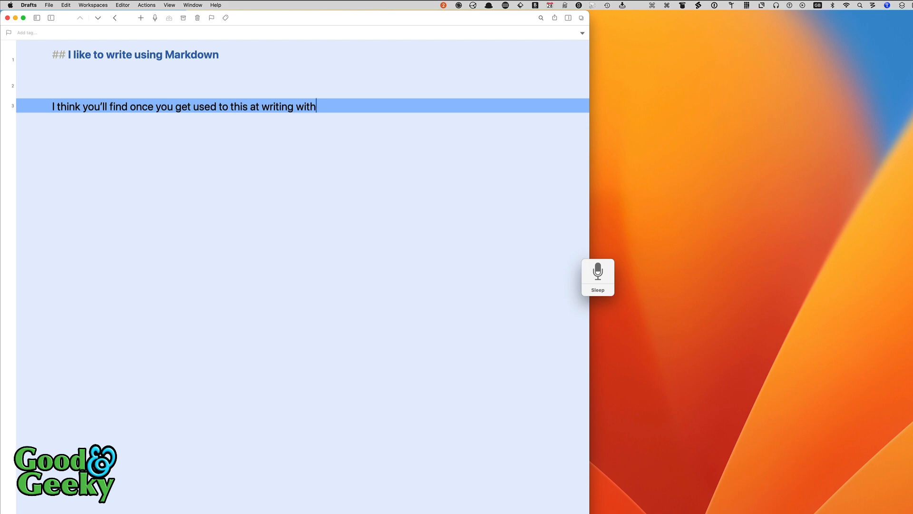
text(dictation is much faster than using the keyboard.)
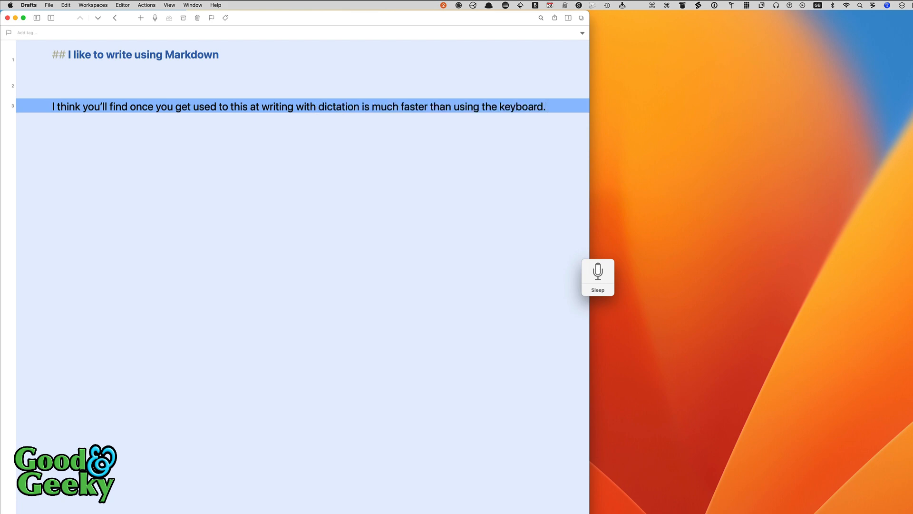
text(Like I said it's best to speak in complete sentences.)
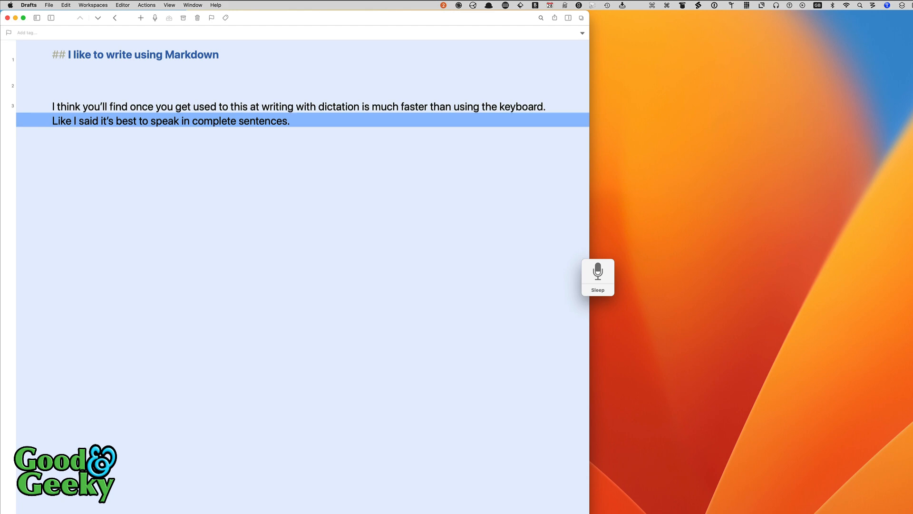
text(You don't need to stop and leave a space in between sentences and you can continue dictation as long as you want. What I am at the moment.)
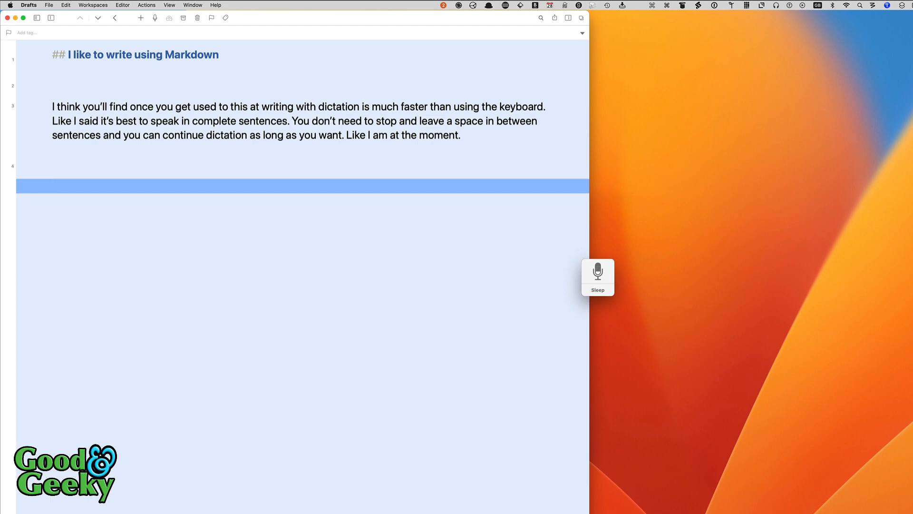
text(You can move around the text fairly easily by telling it to select previous words in your dictation.)
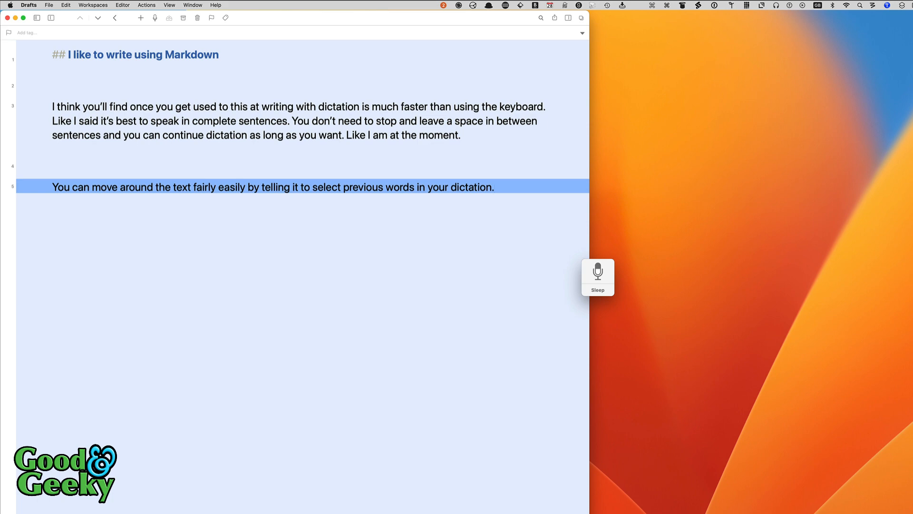
- Dictate the sentence about selecting a mistaken word and end the correction paragraph with a period
text(If it has made a mistake you can tell it to select them word where you've made a mistake and get it to select from other options or just say the words that you want instead)
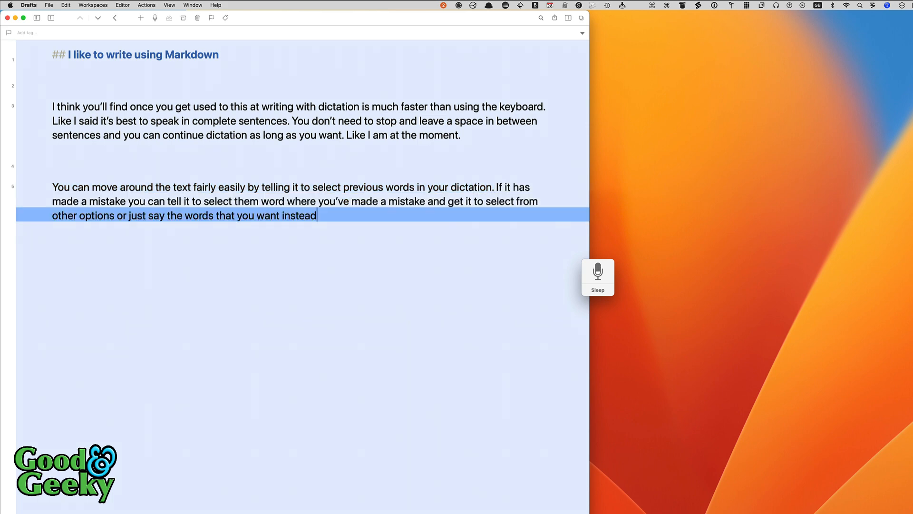
text(.)
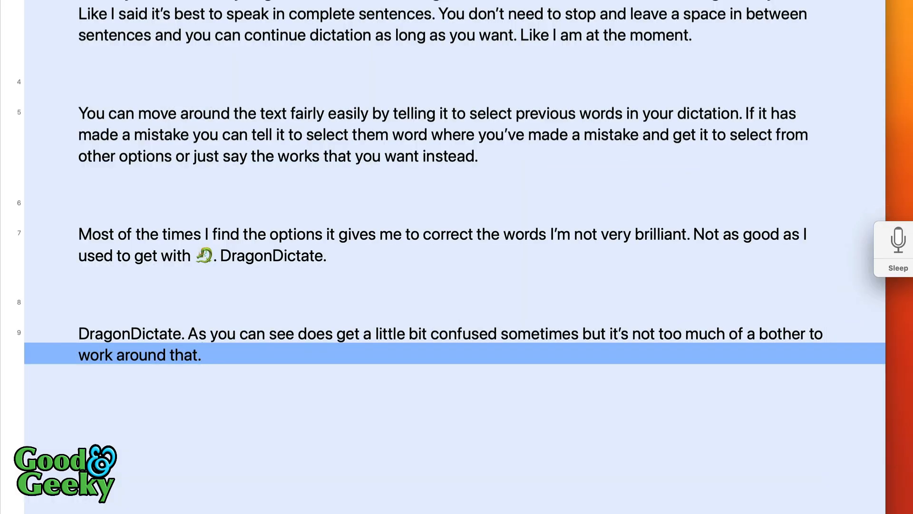
- Extend the corrections-panel paragraph, ending '...words actual likely to want to use.'
click(202, 355)
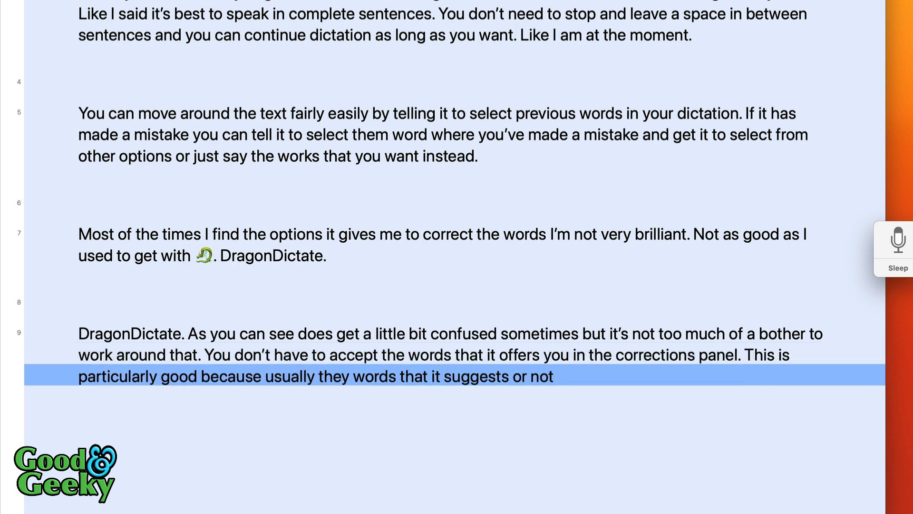
text(any of the words actual likely to want to use.)
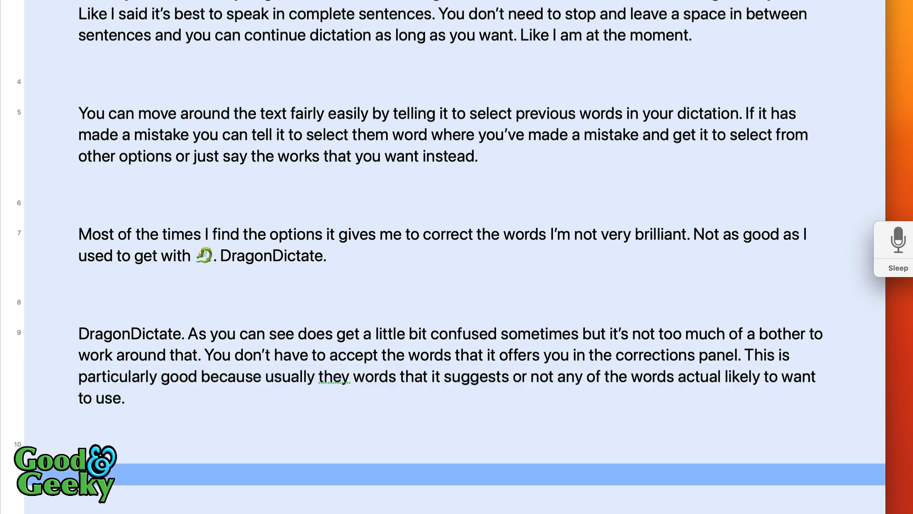
text(of the opinion that using this dictation is good enough to get you your first draft.)
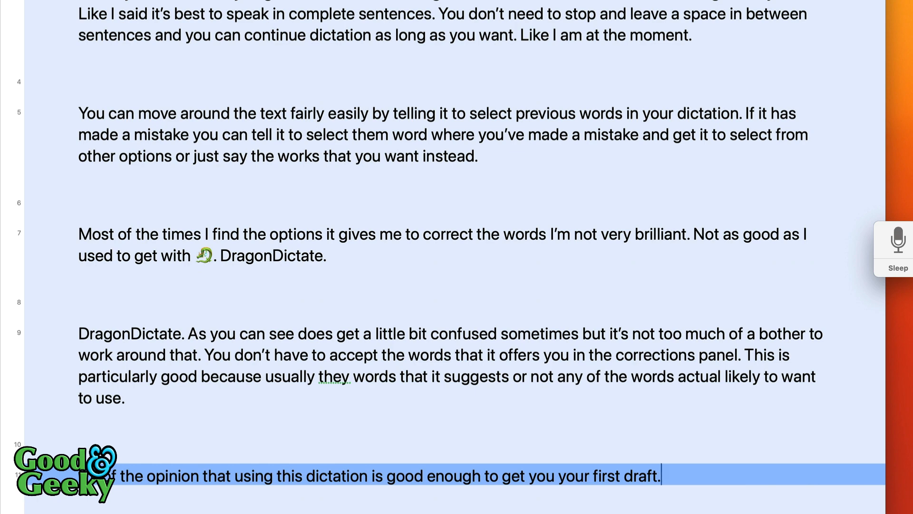
- Dictate the first-draft paragraph: terrible first drafts, editing once or twice before sending to the public
text(Everybody knows that the first draft of anything you write is going to be terrible. I wouldn’t expect my first draft be something that is good enough to)
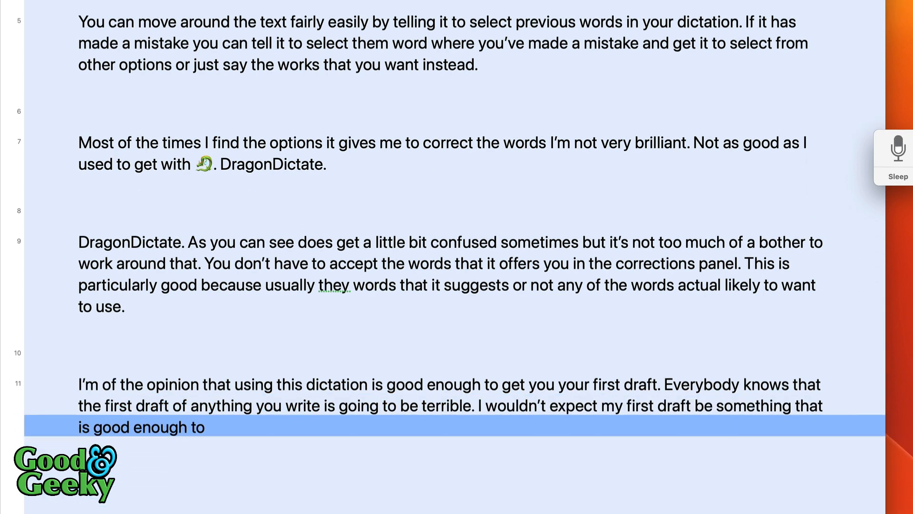
text(send it to the public.)
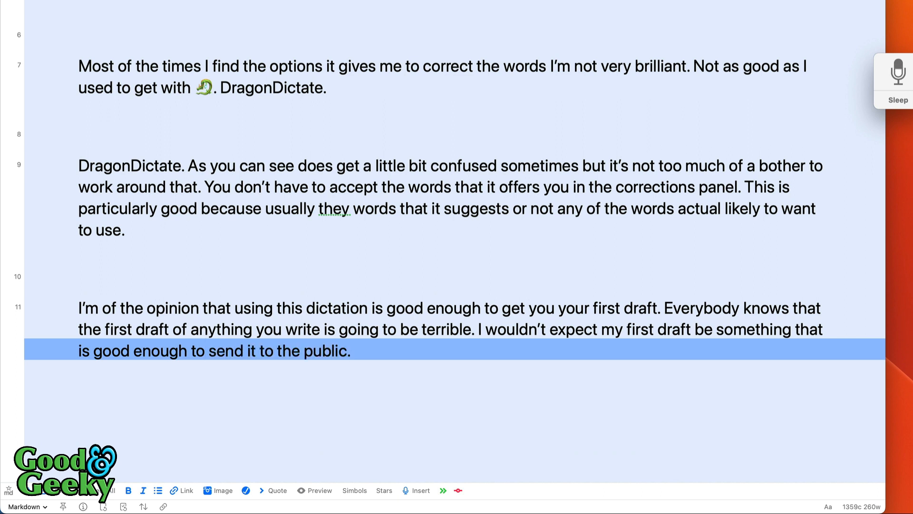
text(I would expect to edit that first draft)
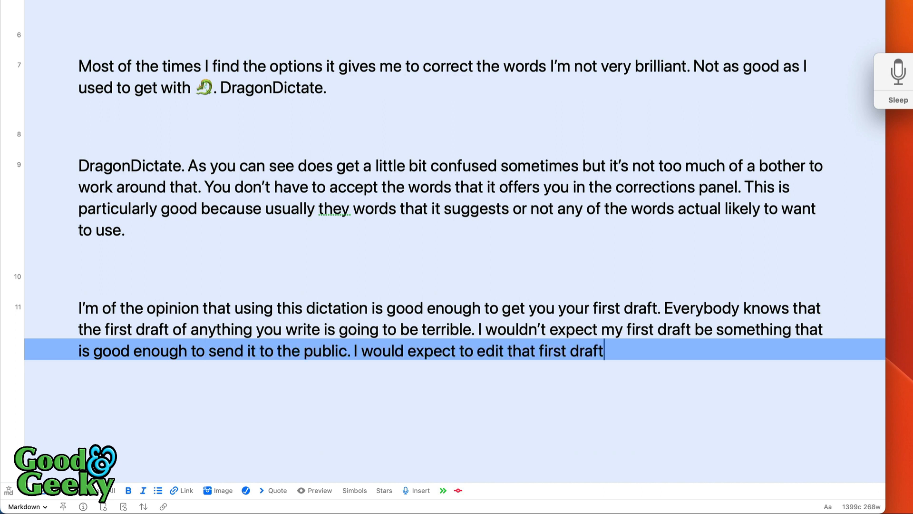
text(once and maybe twice depending on what is going to be useful)
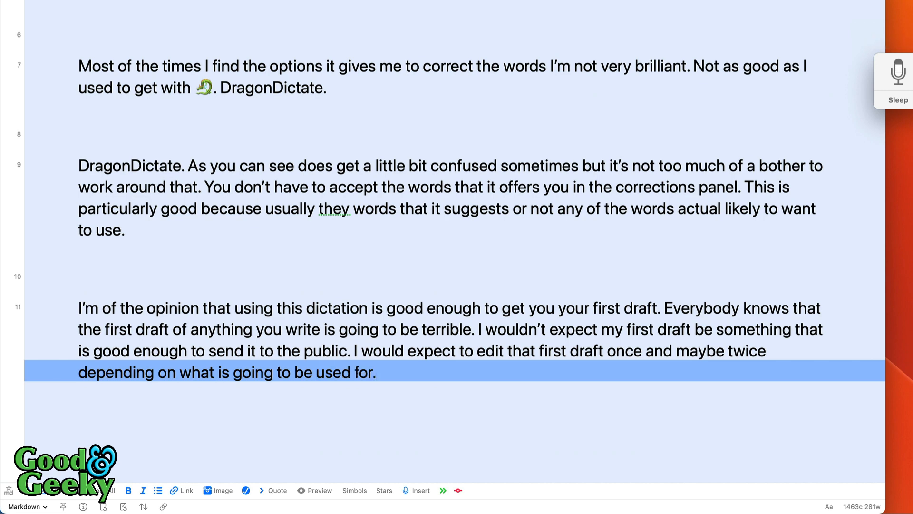
click(377, 372)
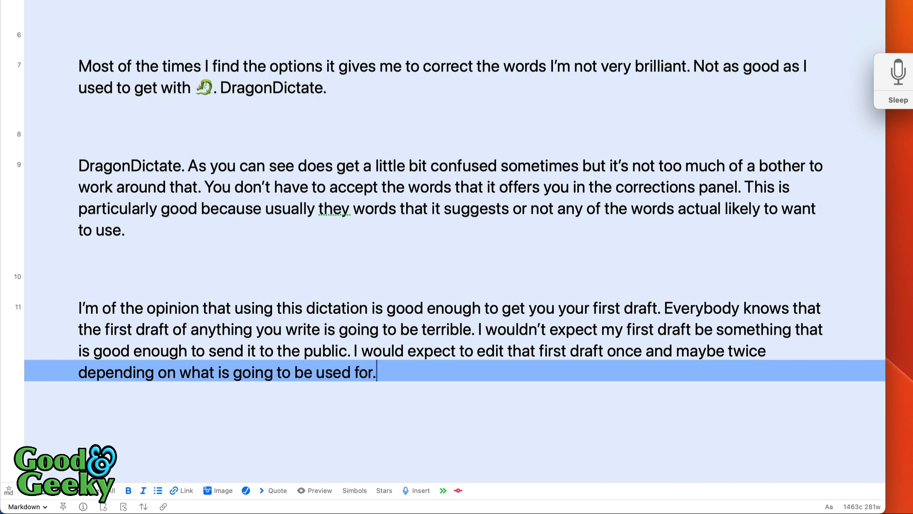
- Remove the garbled 'So it's a good idea to just used to' sentence and leave the cursor after 'used for.'
text(So it’s a good idea to just used to)
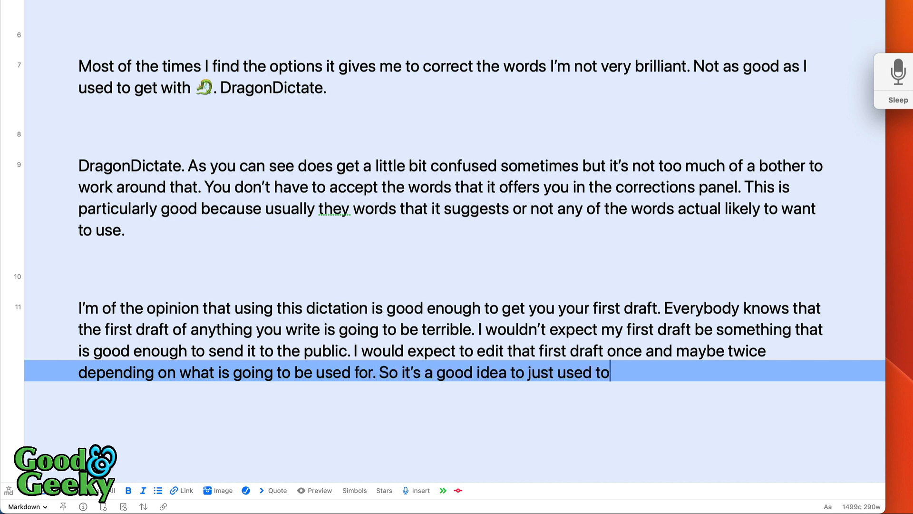
key(backspace)
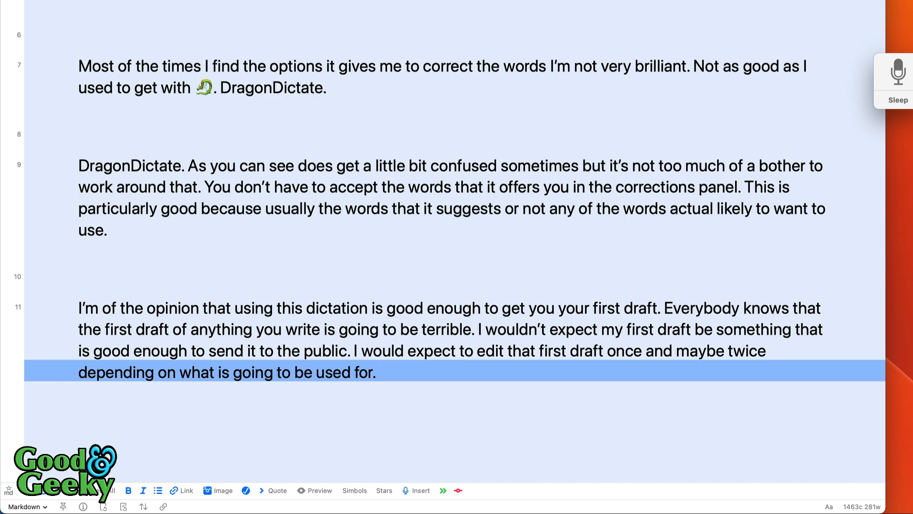
click(380, 371)
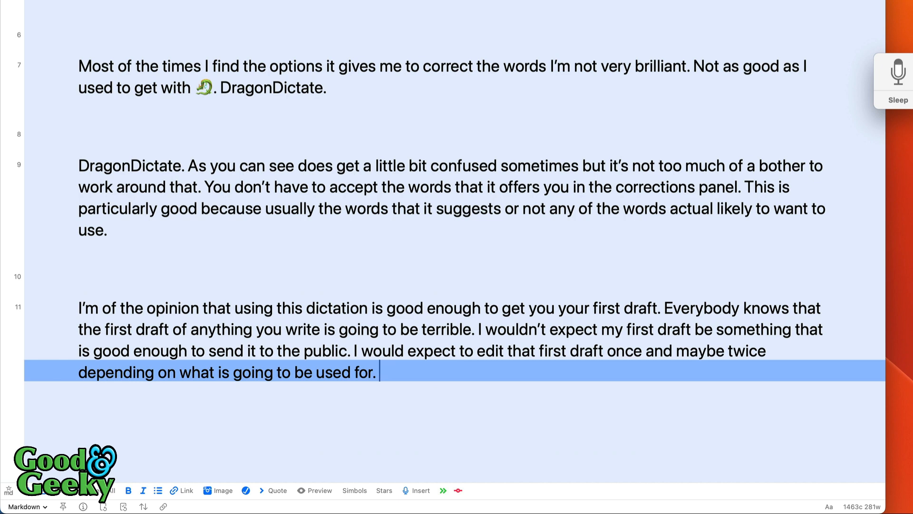
- Dictate sentences on using dictation to get ideas out and editing full sentences afterwards
text(So it's a good idea to use dictation as a way to get the ideas out of your head and onto the page. Then to go in afterwards and do the editing to making something that's understandable for the general public.)
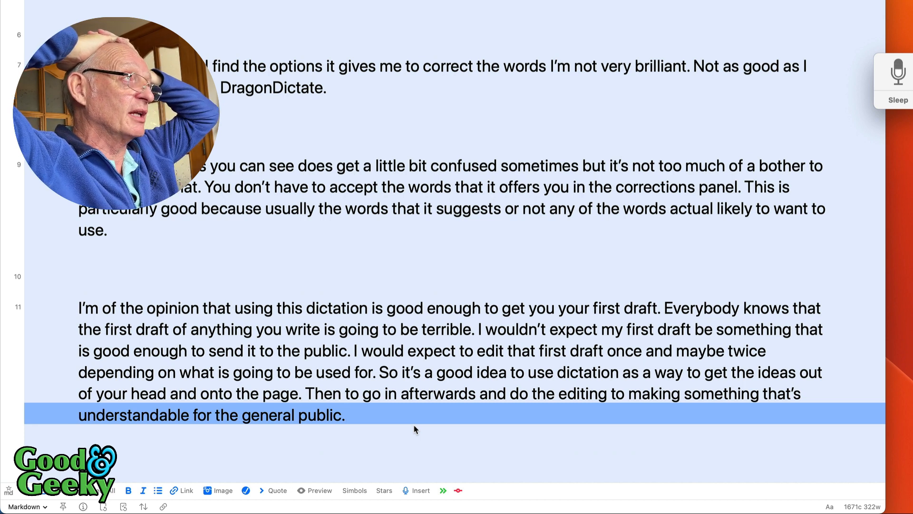
text(The main role would be to use full sentences but sometimes there is a little tricky can use if you need to have something which is going to be in capital letters.)
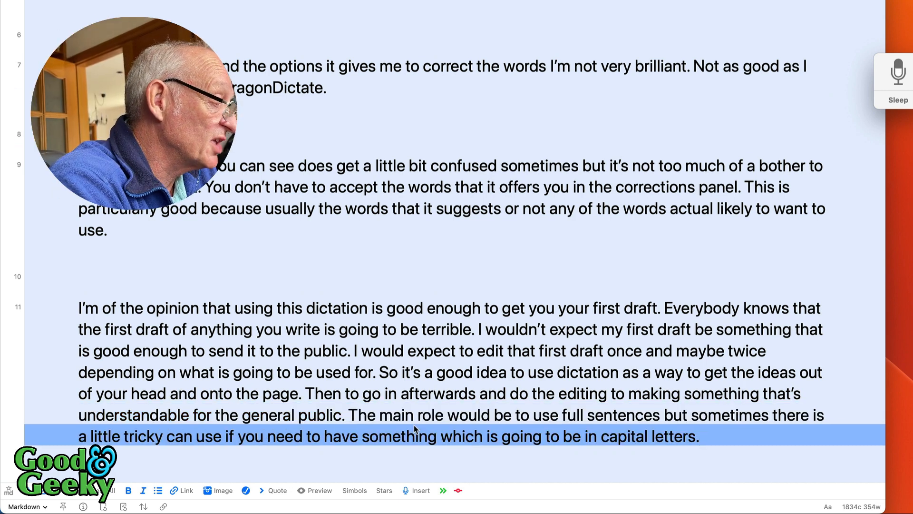
- Dictate the lowercase-versus-capitals sentence ending in 'Capital letters', capitalised with 'capitalise that'
text(I want the next of this to be mainly in lowercase or sentence case)
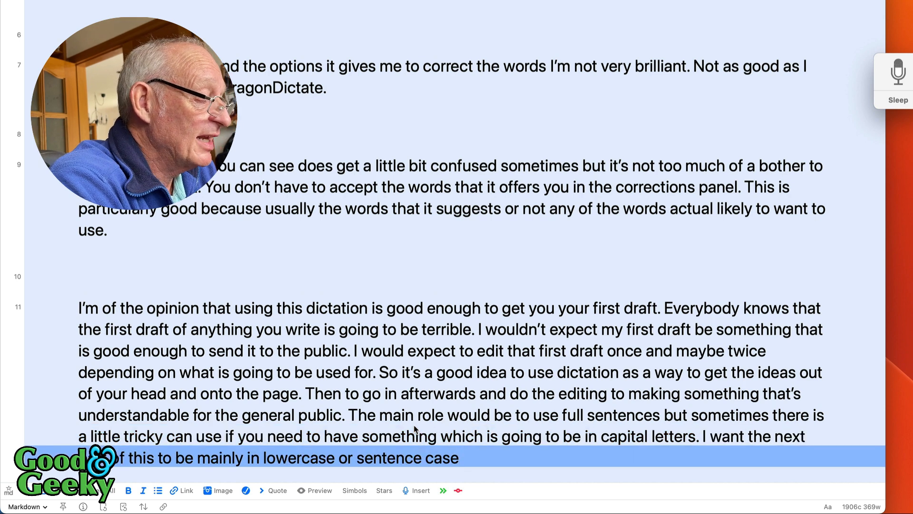
text(and then I want the last bit to be in)
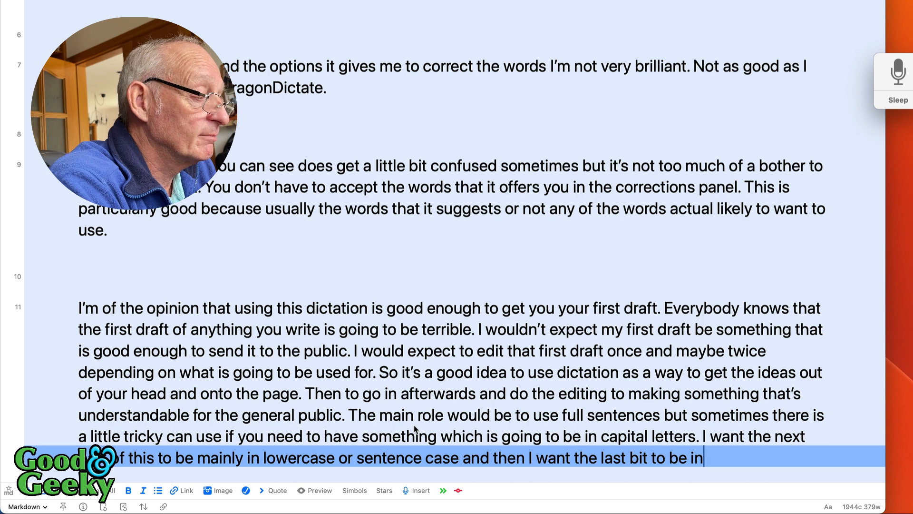
text(Capital letters.)
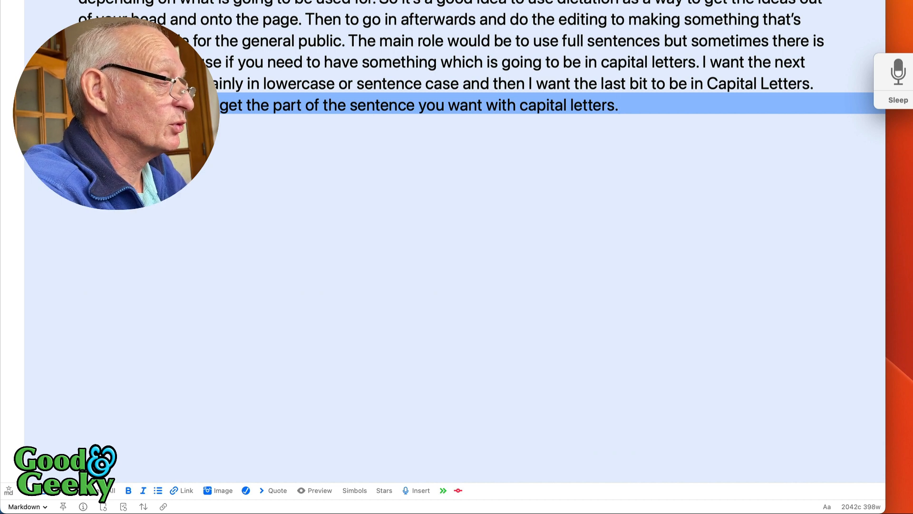
scroll(down, 3)
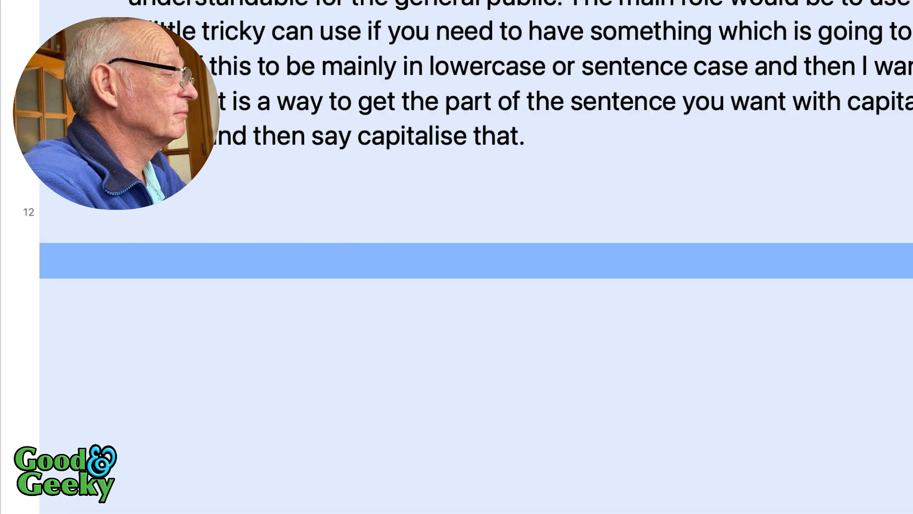